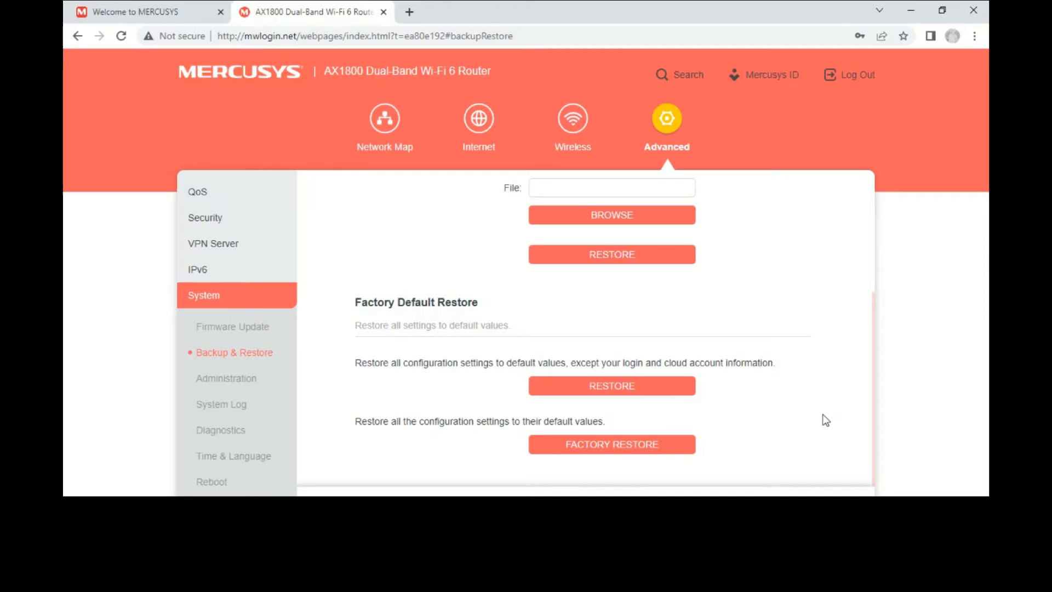
mouse_move(804, 420)
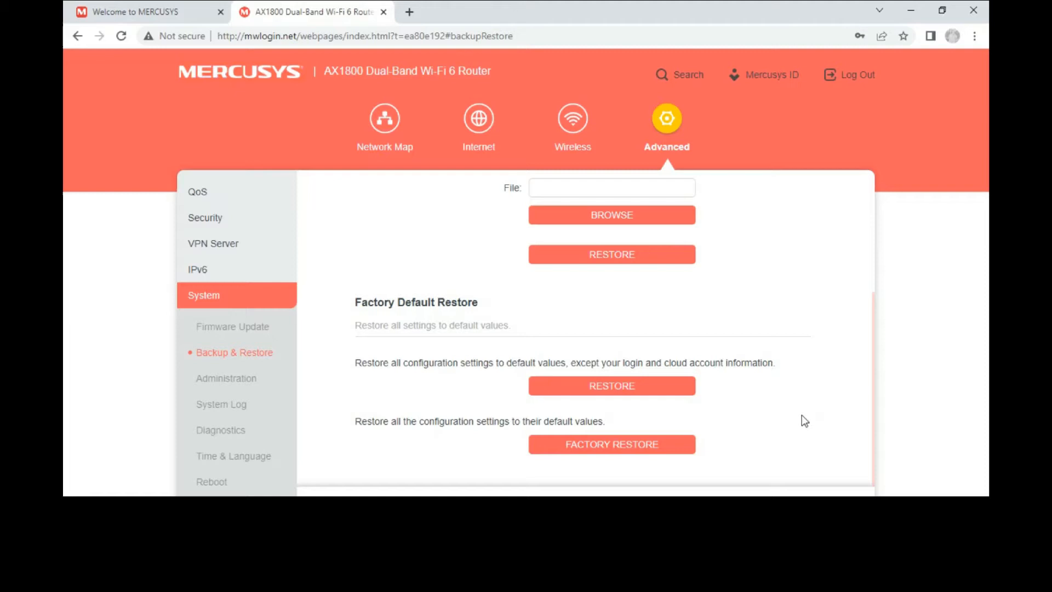
mouse_move(809, 421)
text(mercusys)
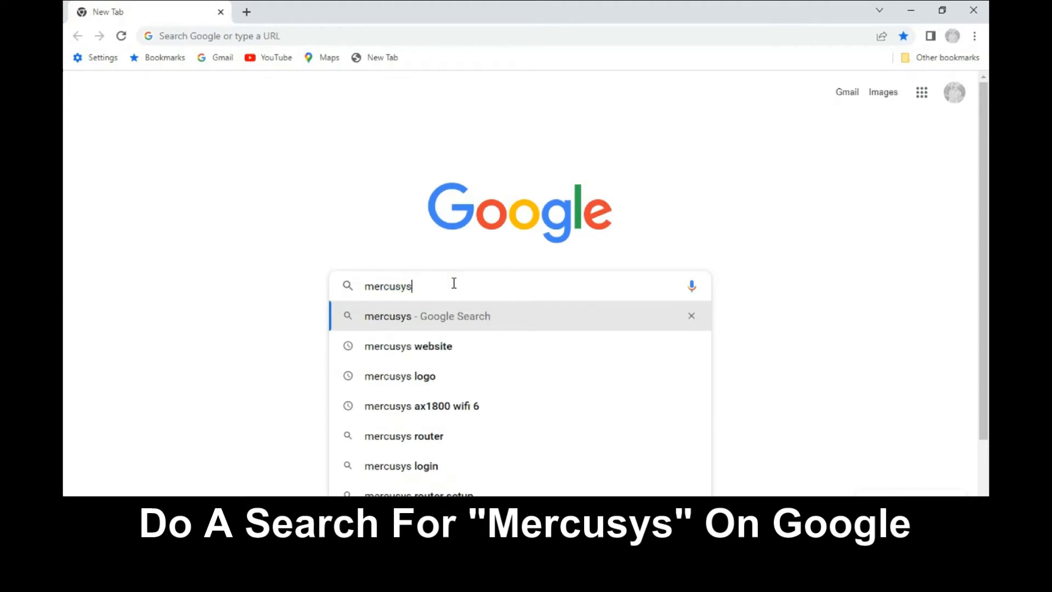
- Search Google for 'mercusys' and open the 'Welcome to MERCUSYS' result
key(Enter)
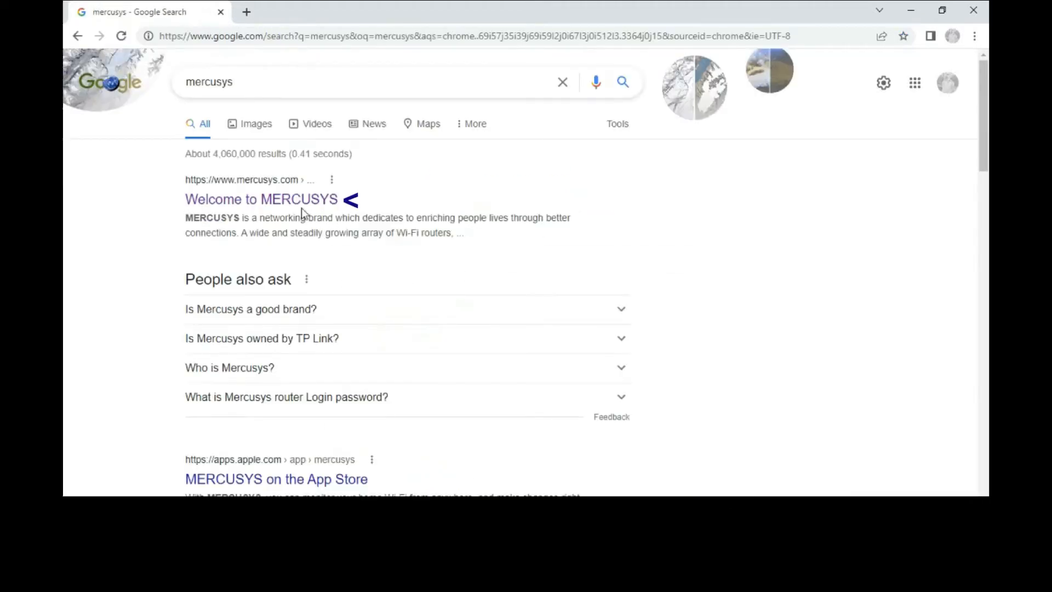
click(262, 200)
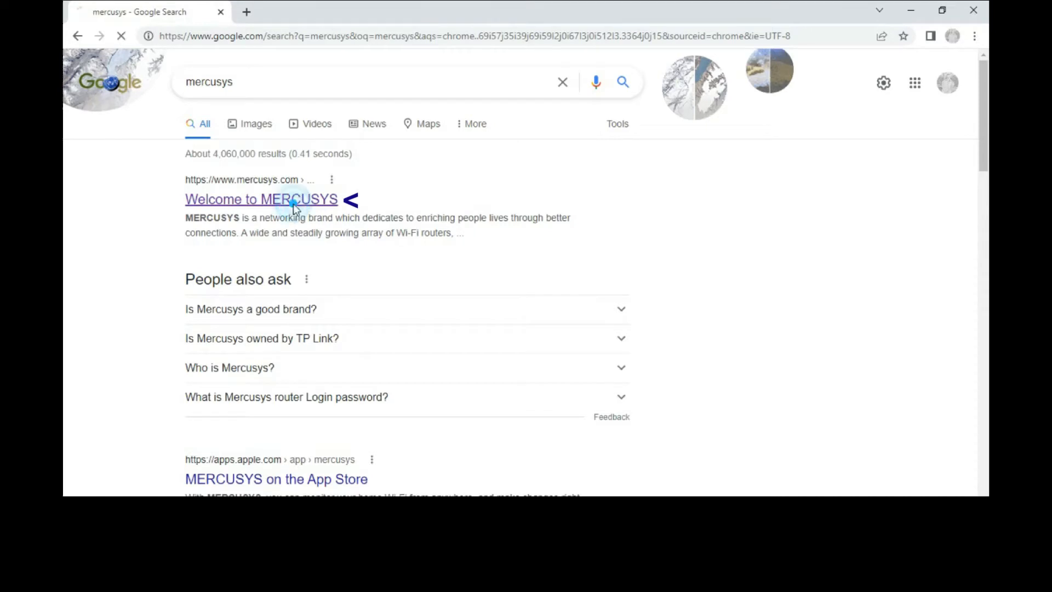
click(261, 200)
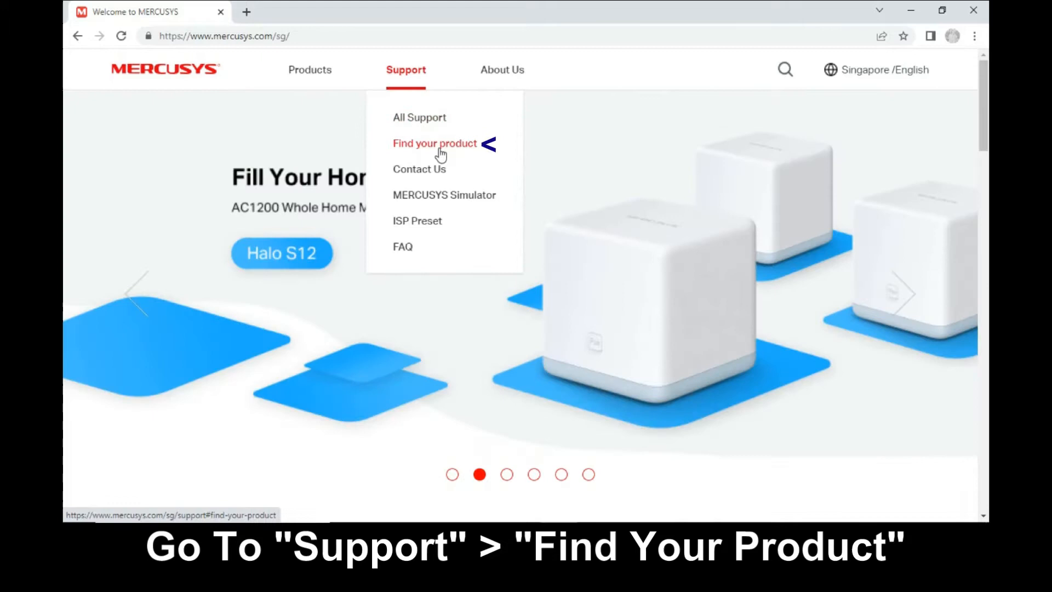
- Go to the MR70X support page's Firmware list and expand the newest release notes
click(434, 143)
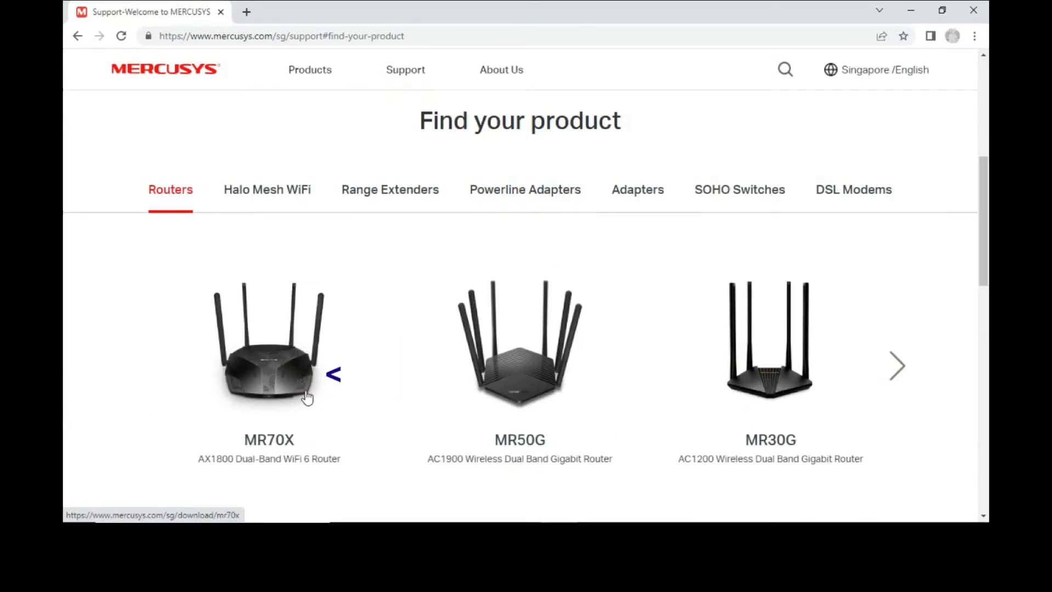
click(268, 346)
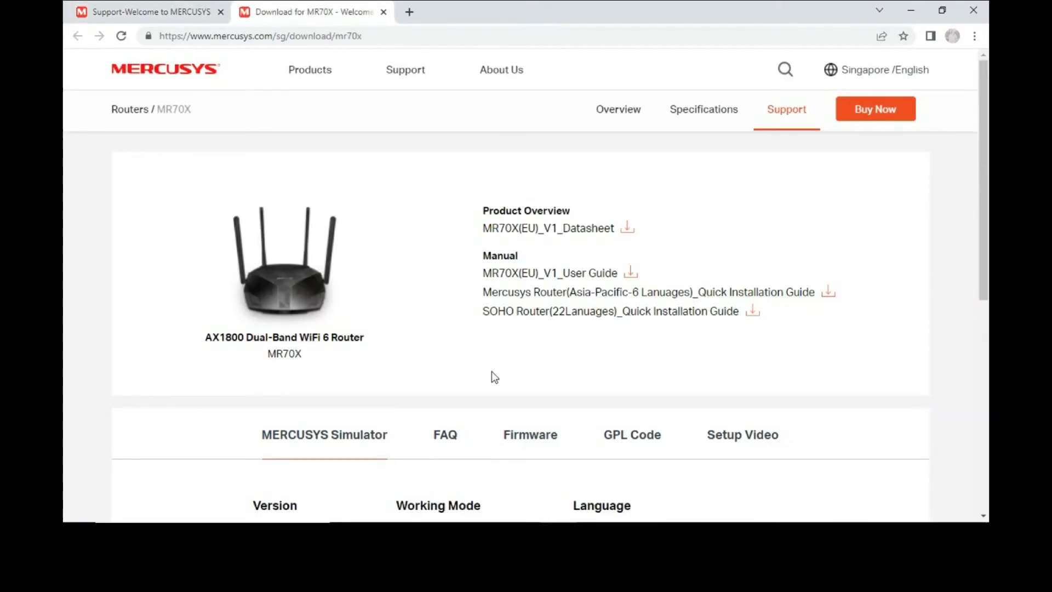
scroll(down, 3)
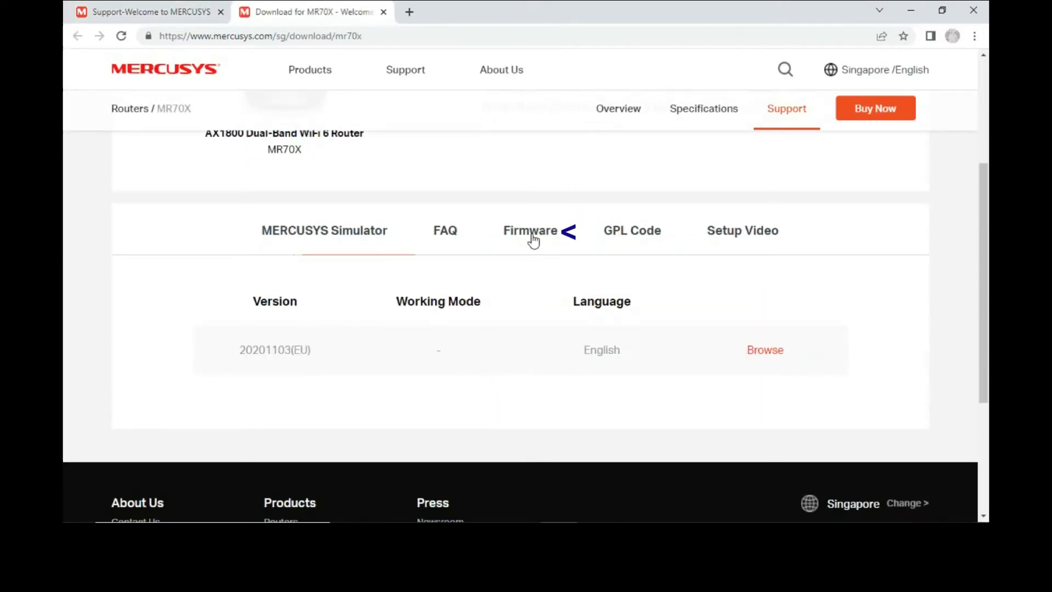
click(529, 230)
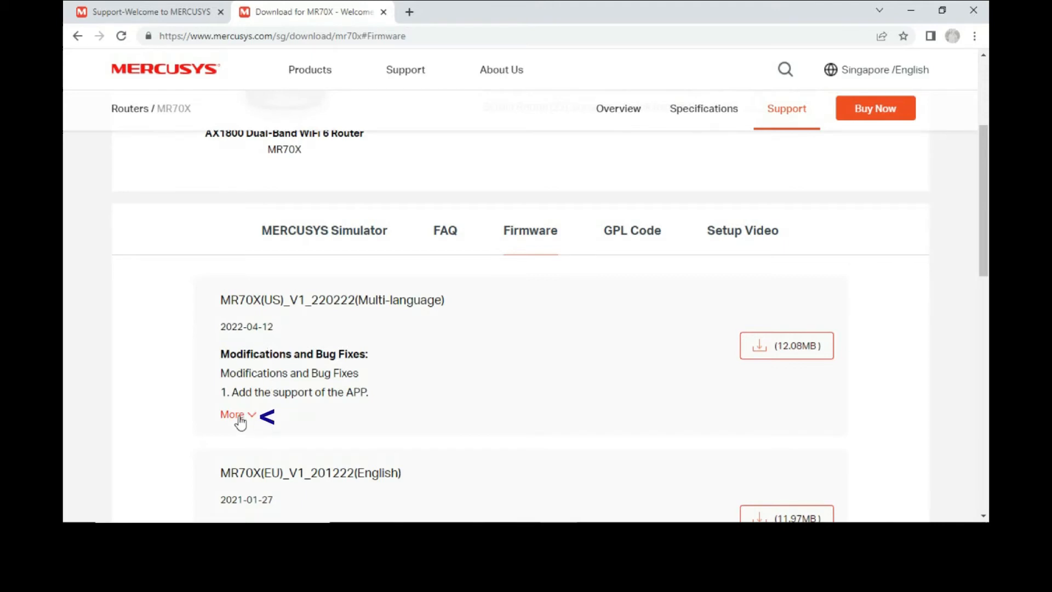
click(232, 414)
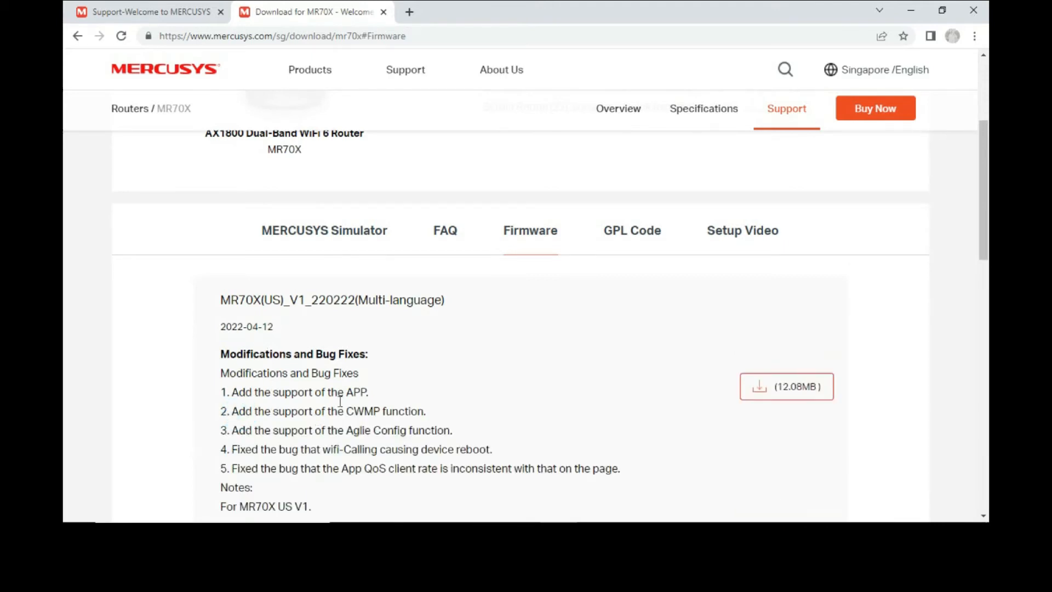
mouse_move(310, 373)
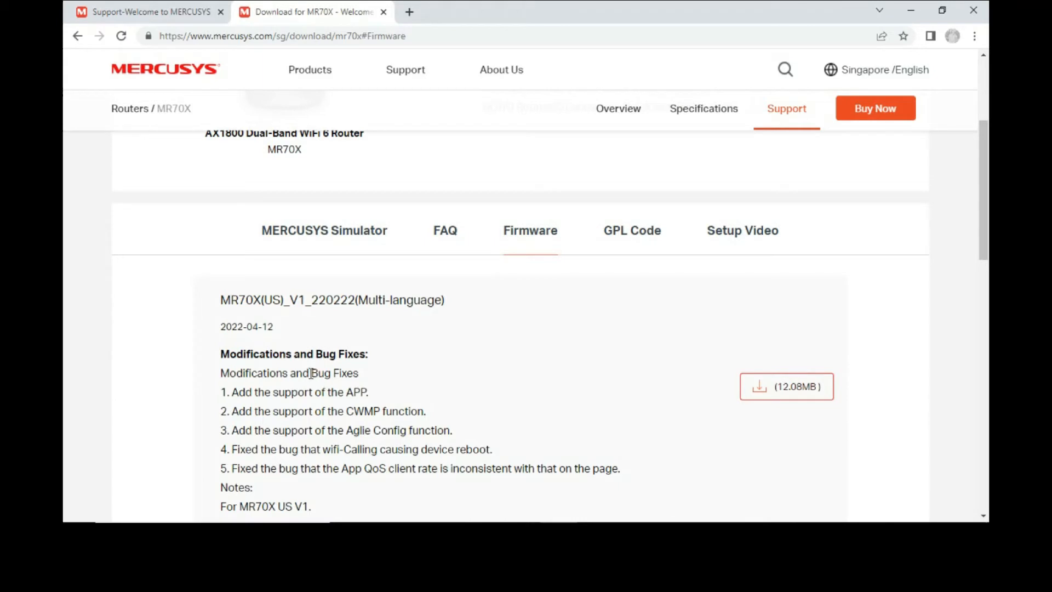
mouse_move(499, 416)
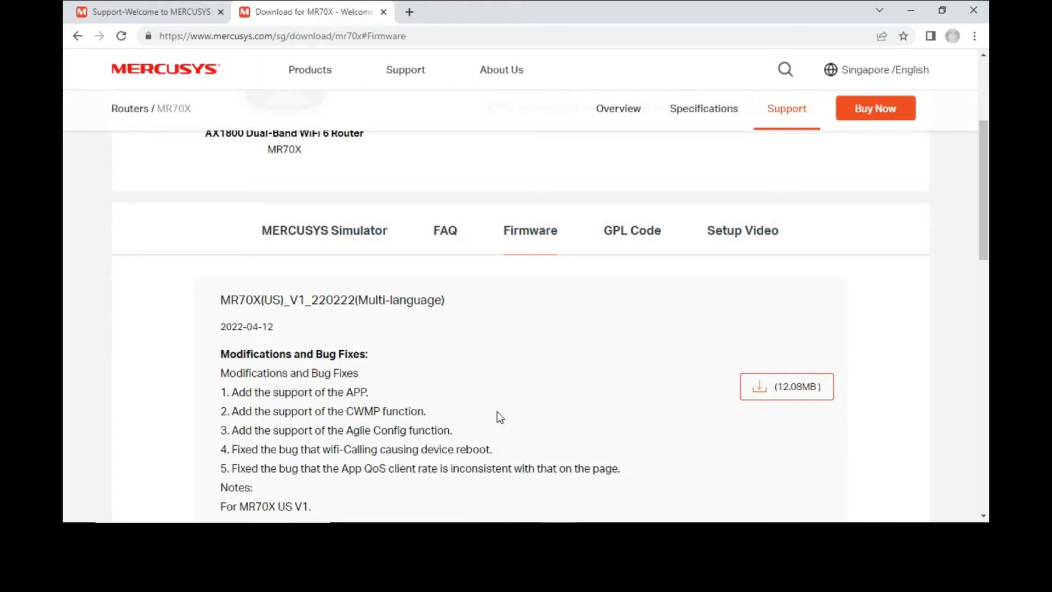
- Download the 12.08 MB MR70X US firmware zip and open it from the download bar
scroll(down, 3)
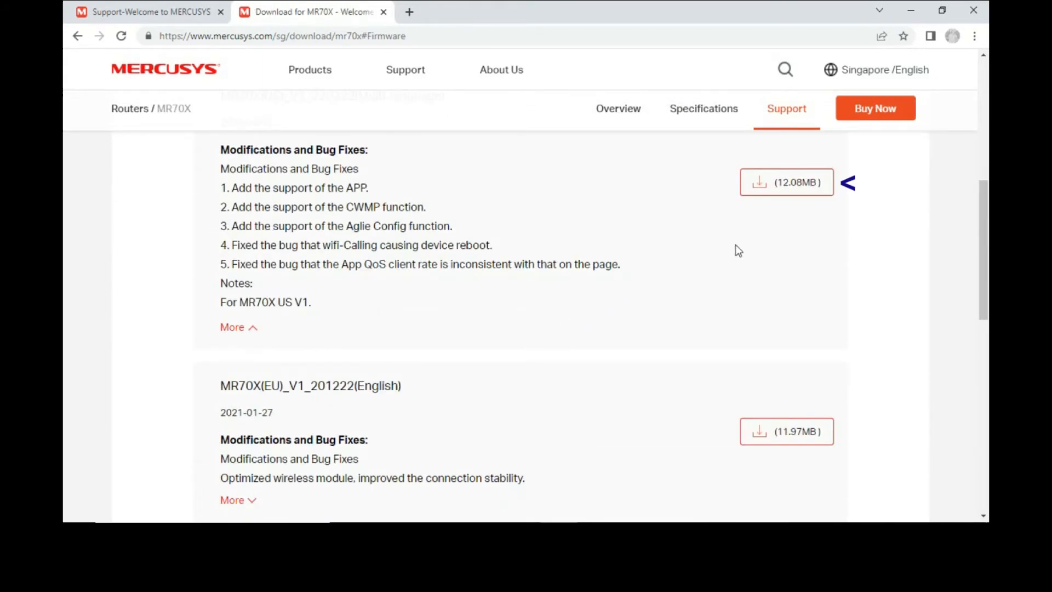
click(786, 182)
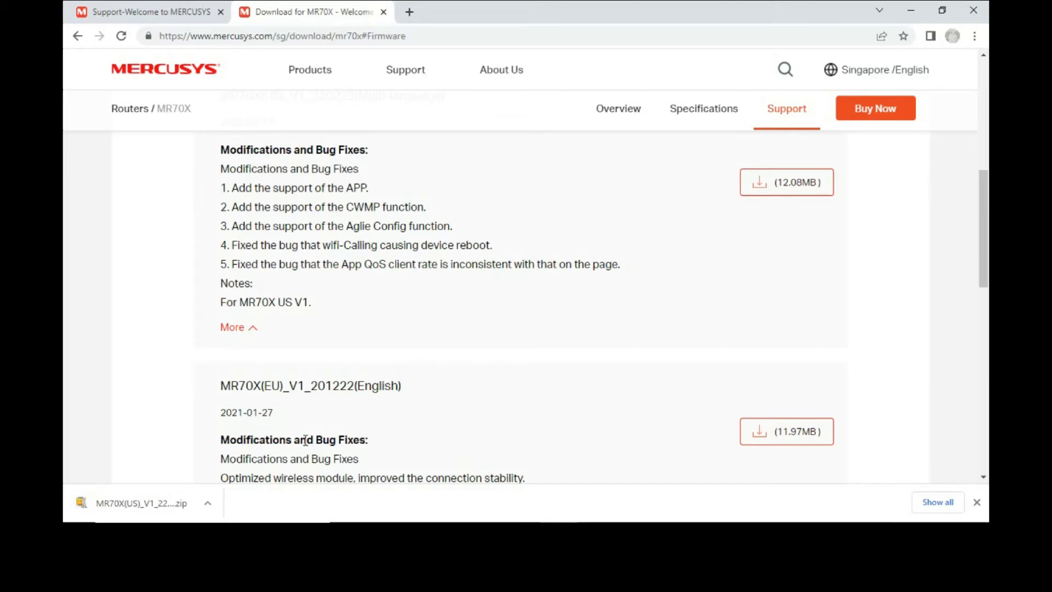
click(141, 503)
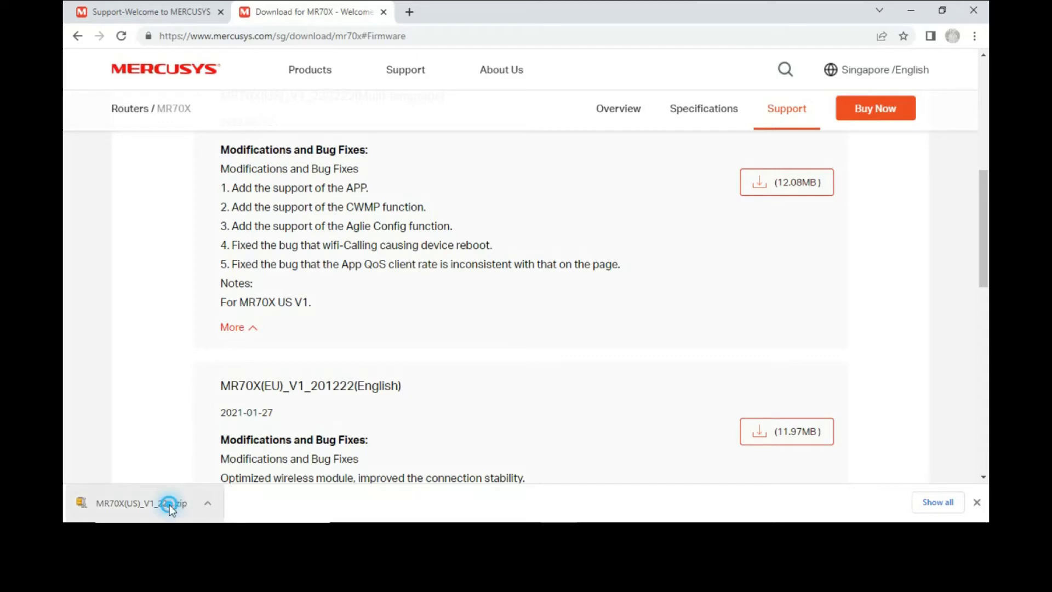
click(141, 503)
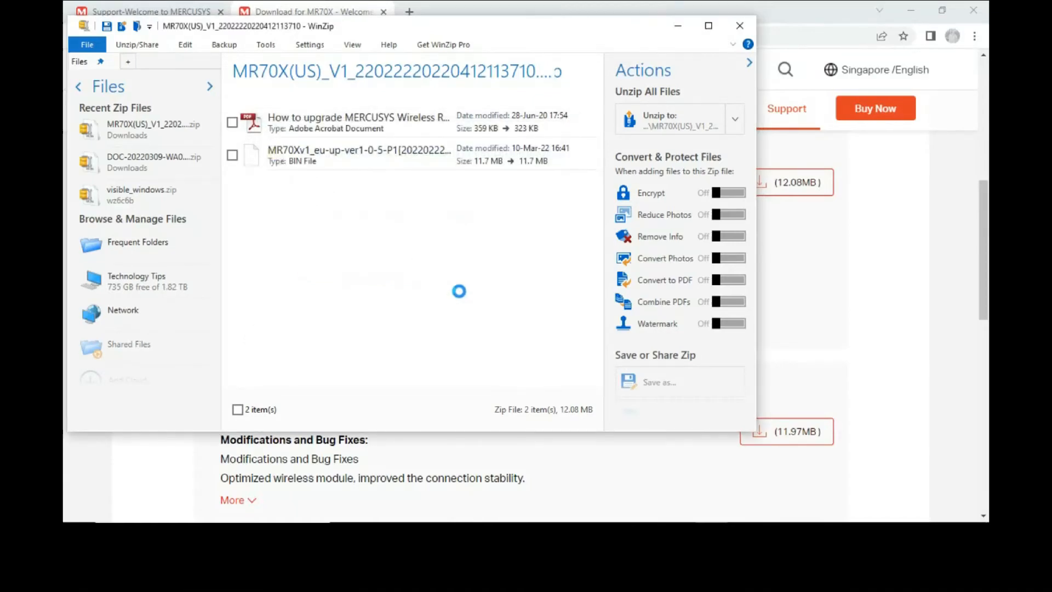
- Unzip the firmware package into Downloads > Mercusys
click(658, 119)
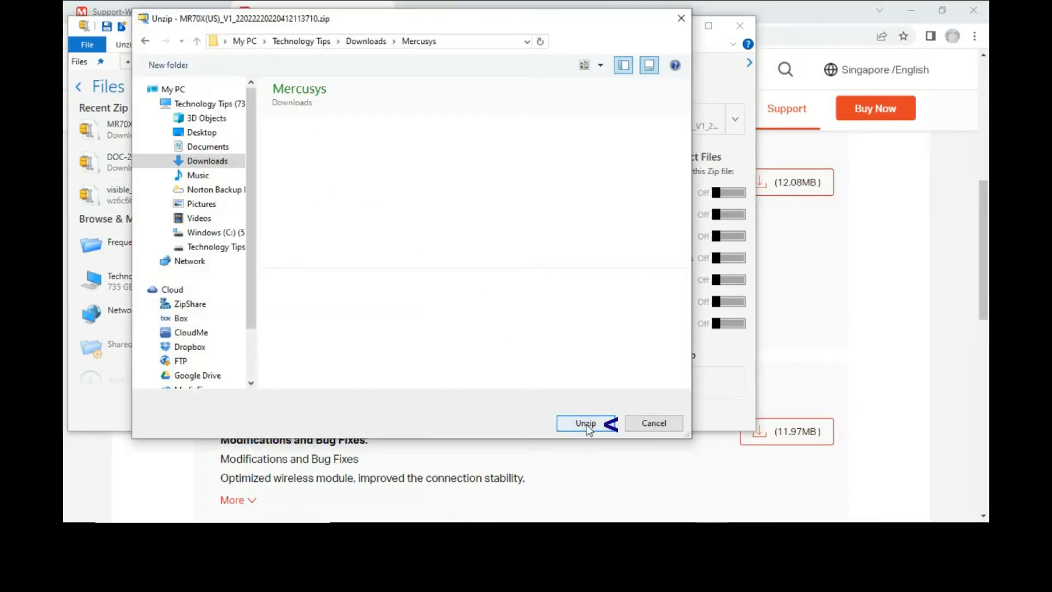
click(585, 423)
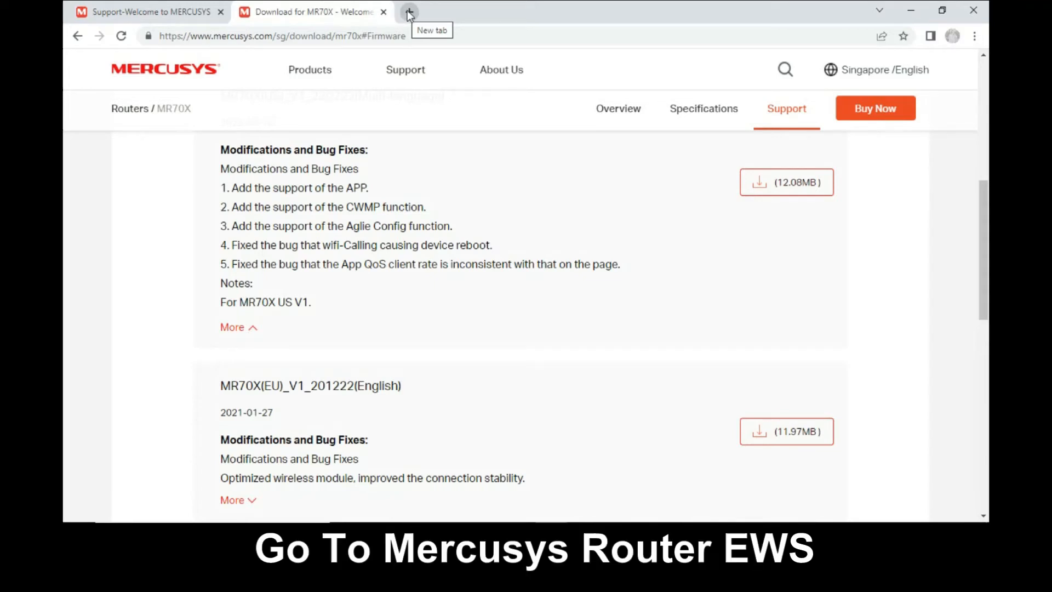
- Load mwlogin.net in a new Chrome tab
click(409, 12)
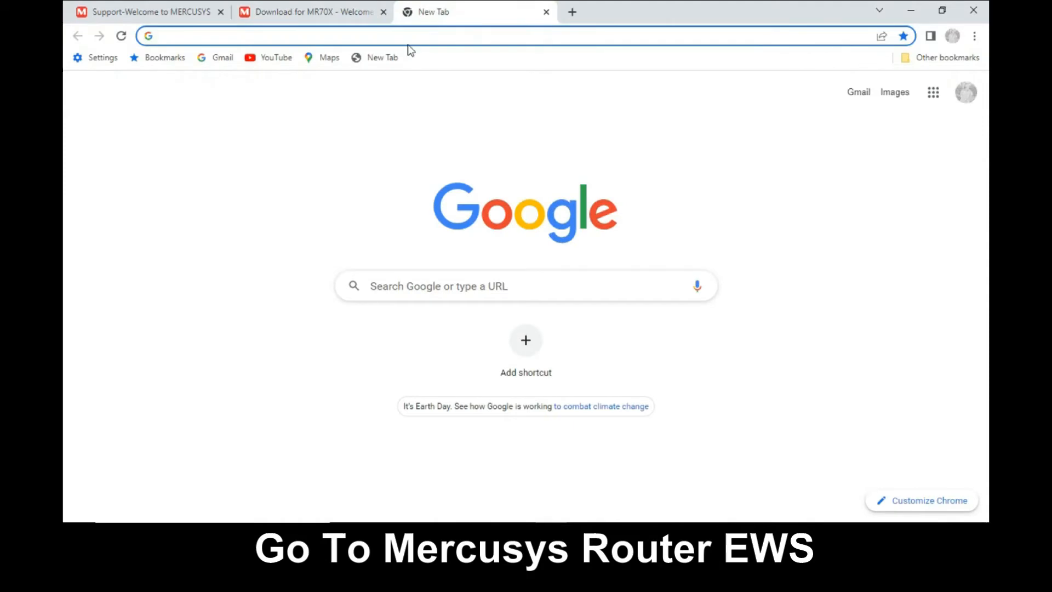
click(268, 36)
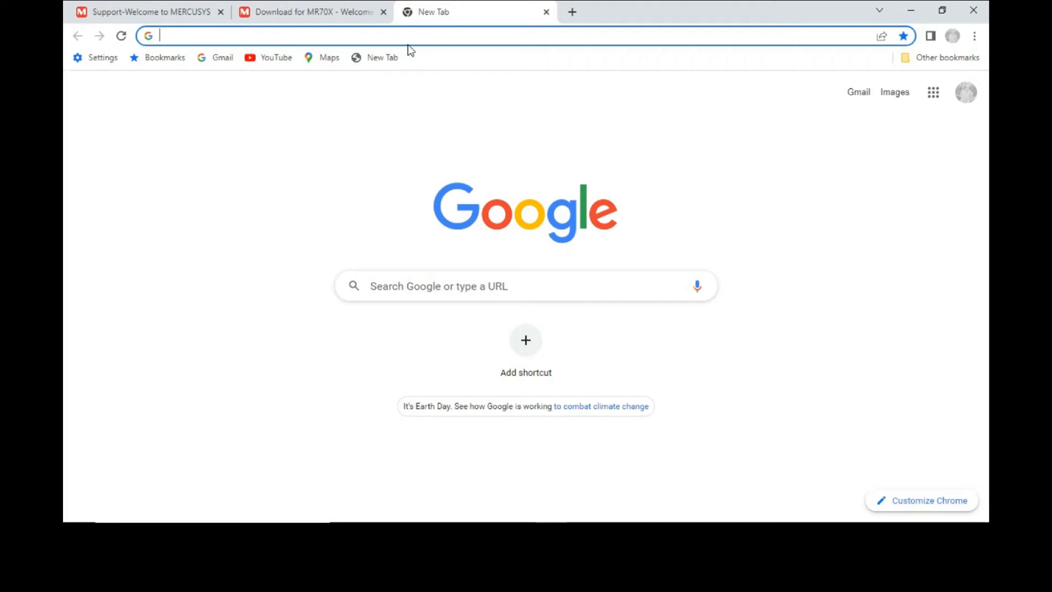
text(mwlogin.net/webpages/index.html?t=961420bd)
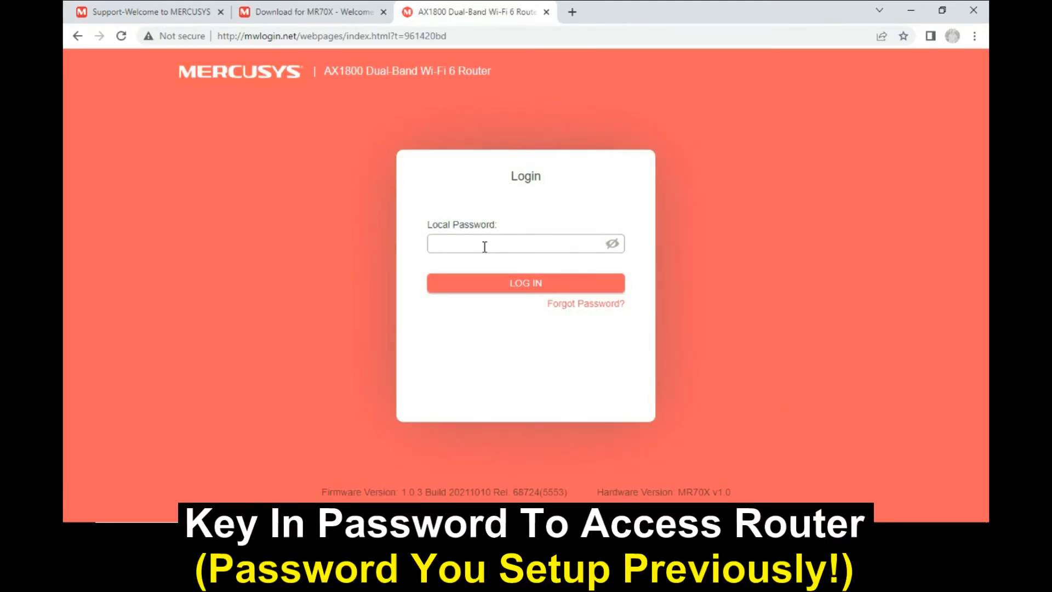
- Enter the router's local password and log in
click(517, 244)
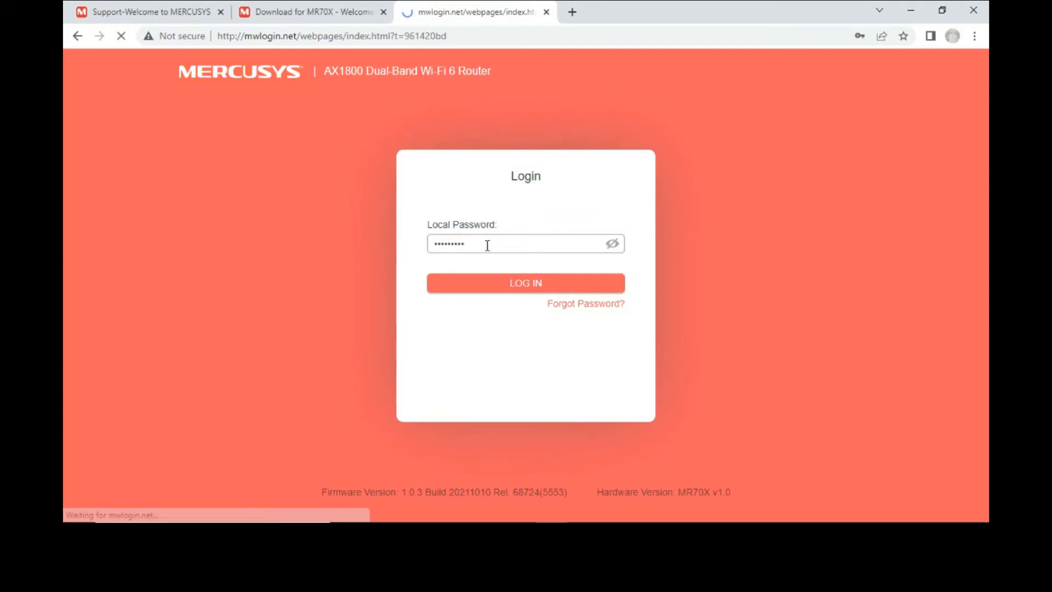
click(526, 283)
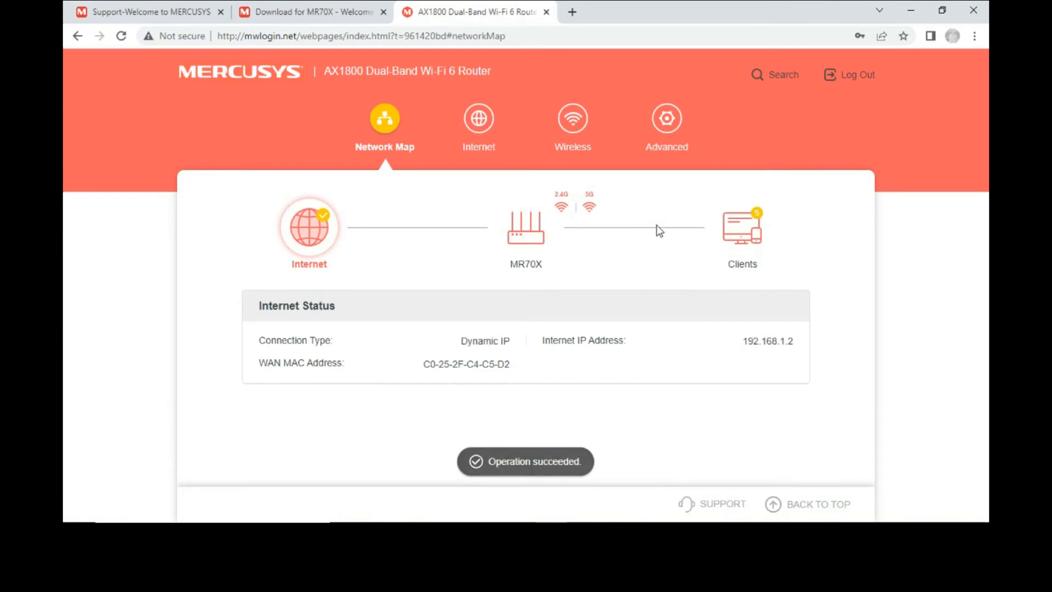
mouse_move(475, 253)
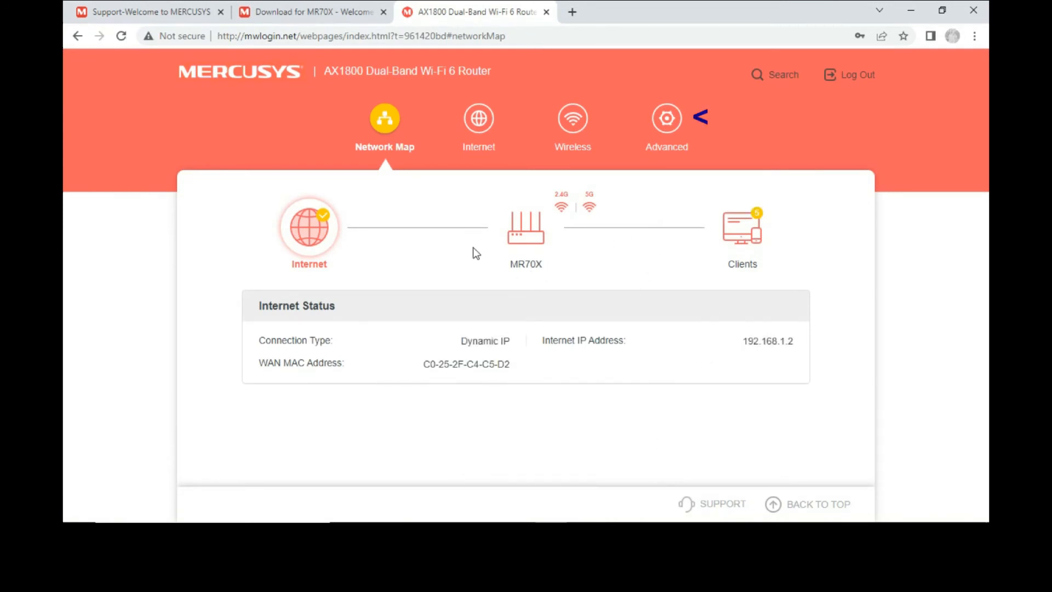
mouse_move(666, 125)
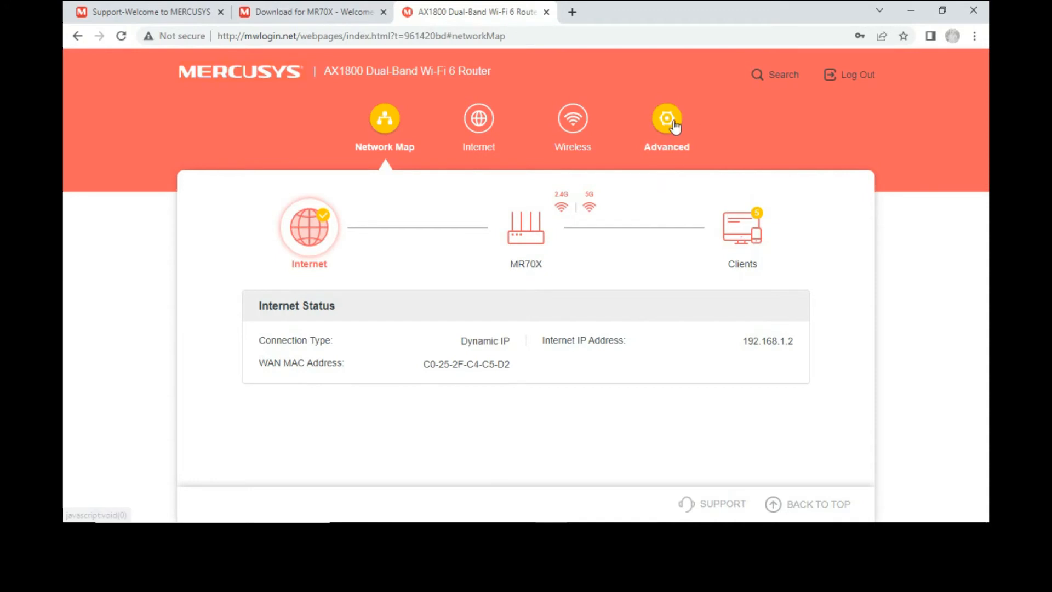
- Go to Advanced > System > Firmware Update, showing version 1.0.3 on MR70X v1.0
click(667, 121)
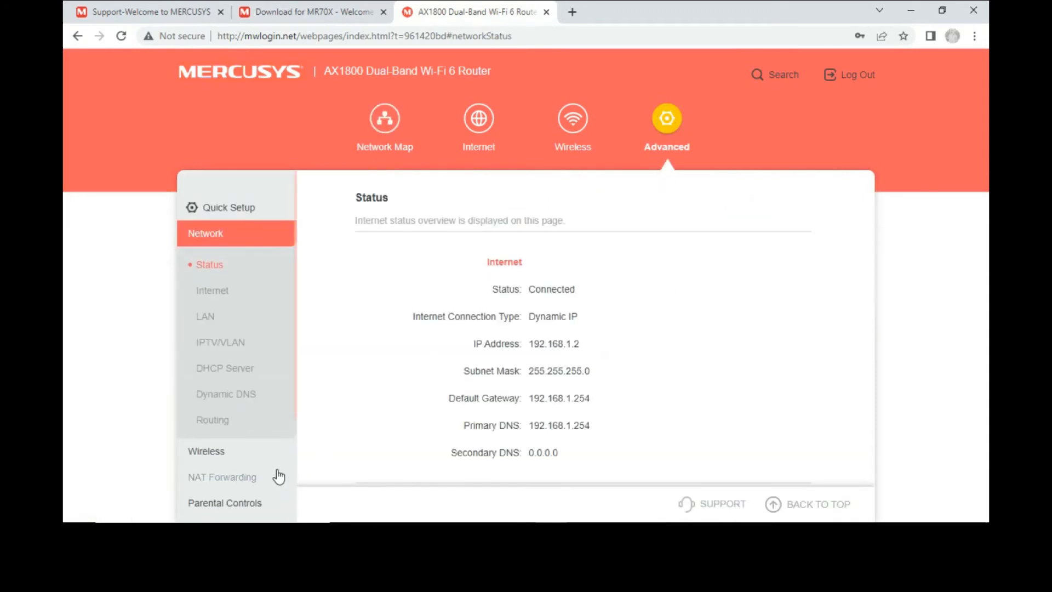
scroll(down, 3)
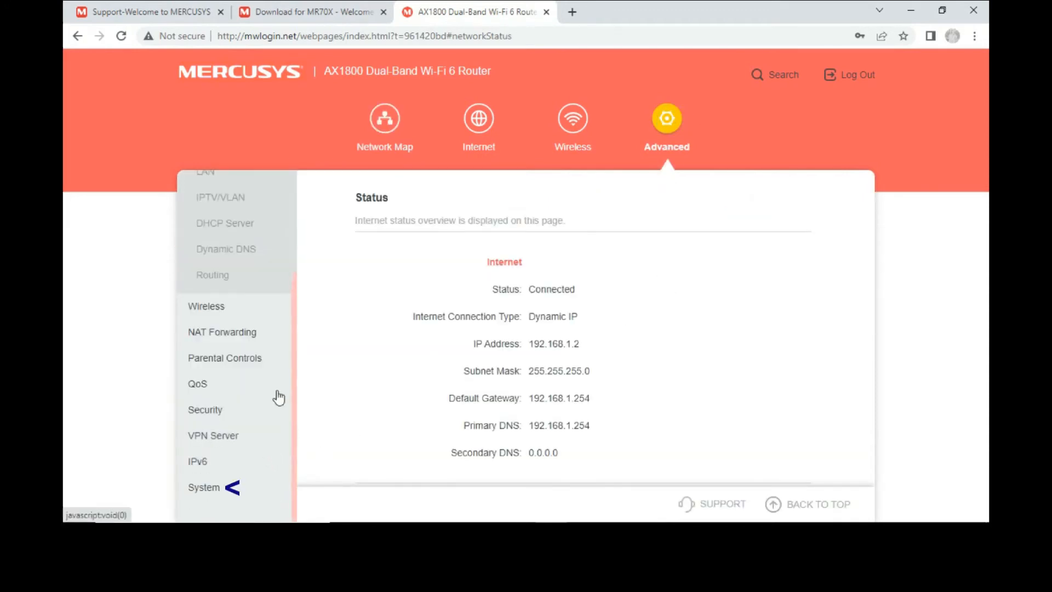
click(204, 487)
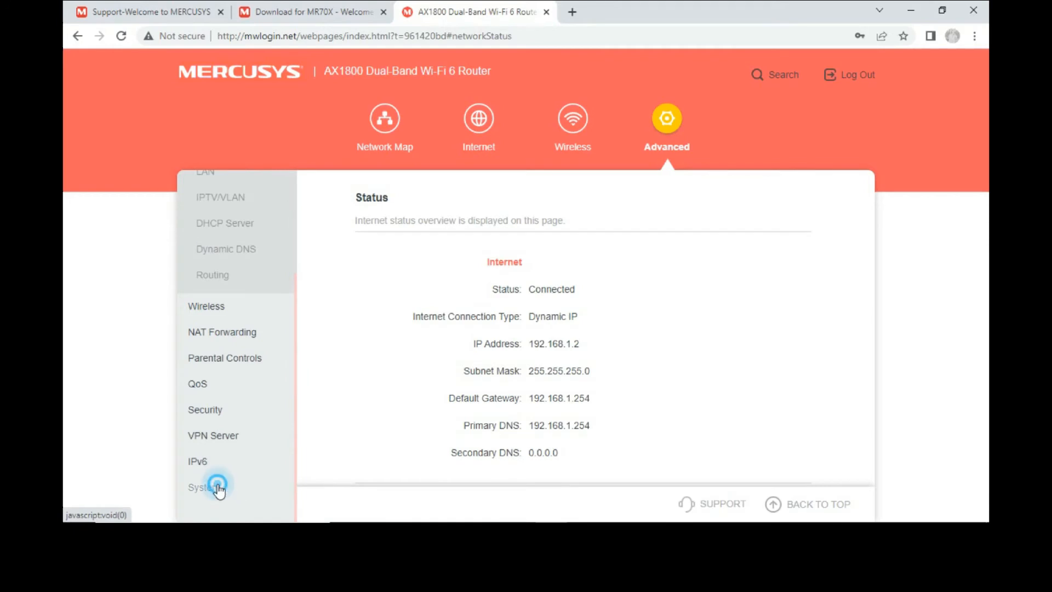
click(203, 487)
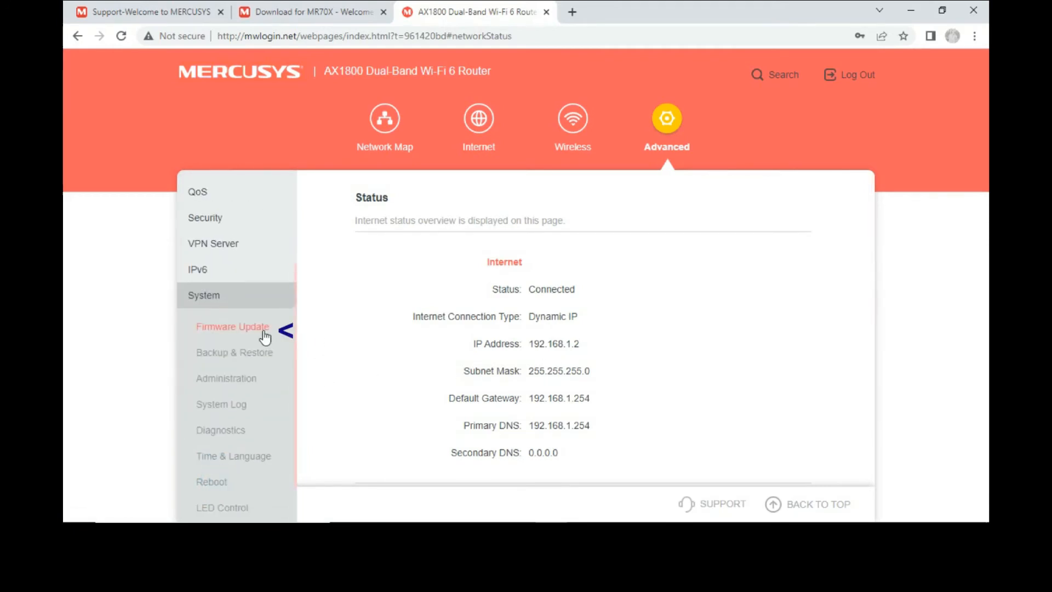
click(232, 327)
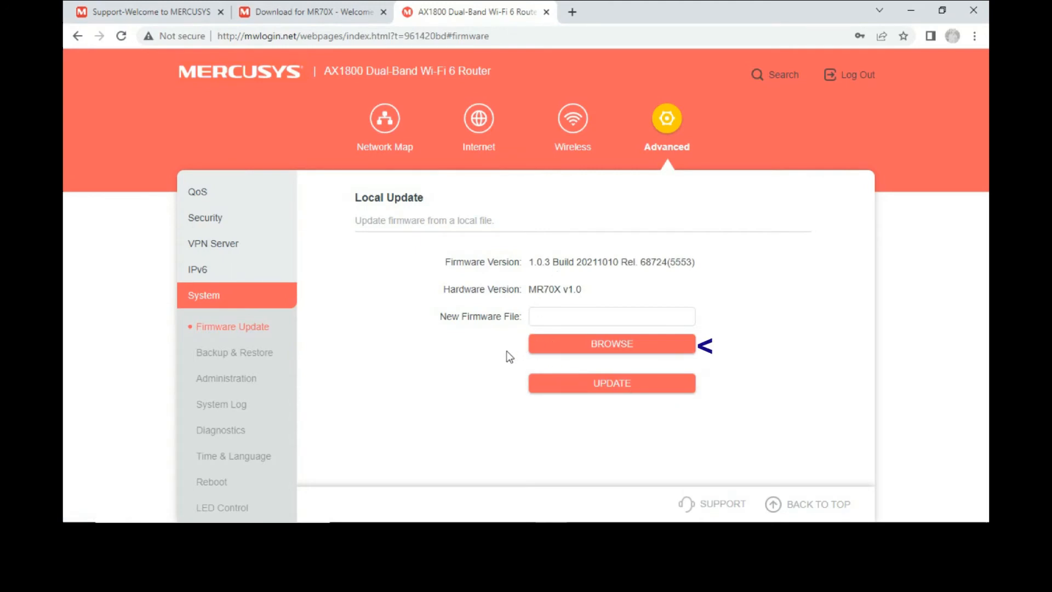
mouse_move(506, 354)
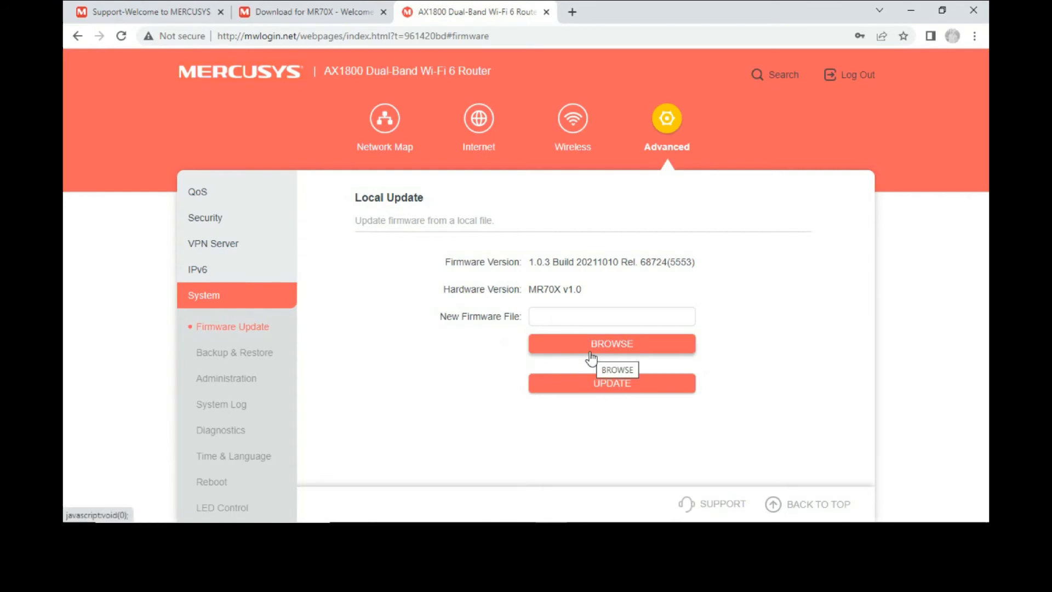
- Browse to Downloads > Mercusys and select the MR70Xv1 1.0.5 BIN file
click(611, 343)
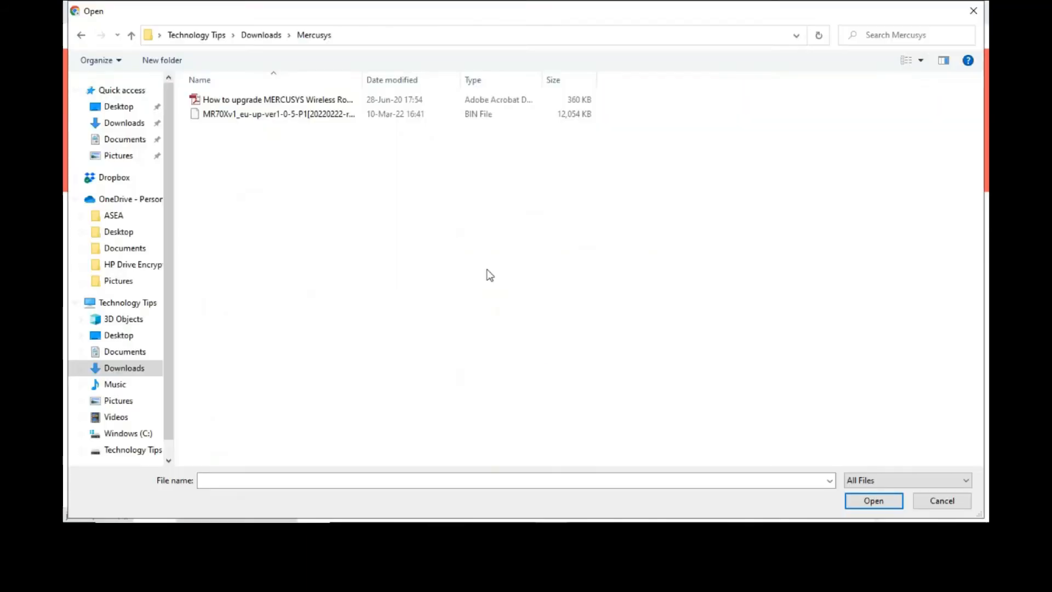
mouse_move(487, 273)
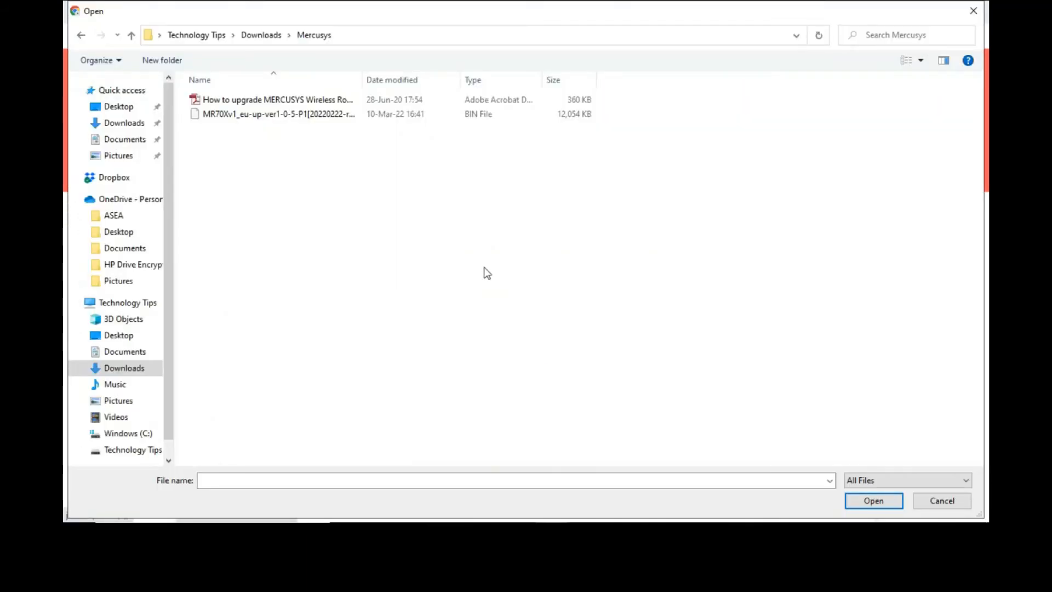
mouse_move(483, 269)
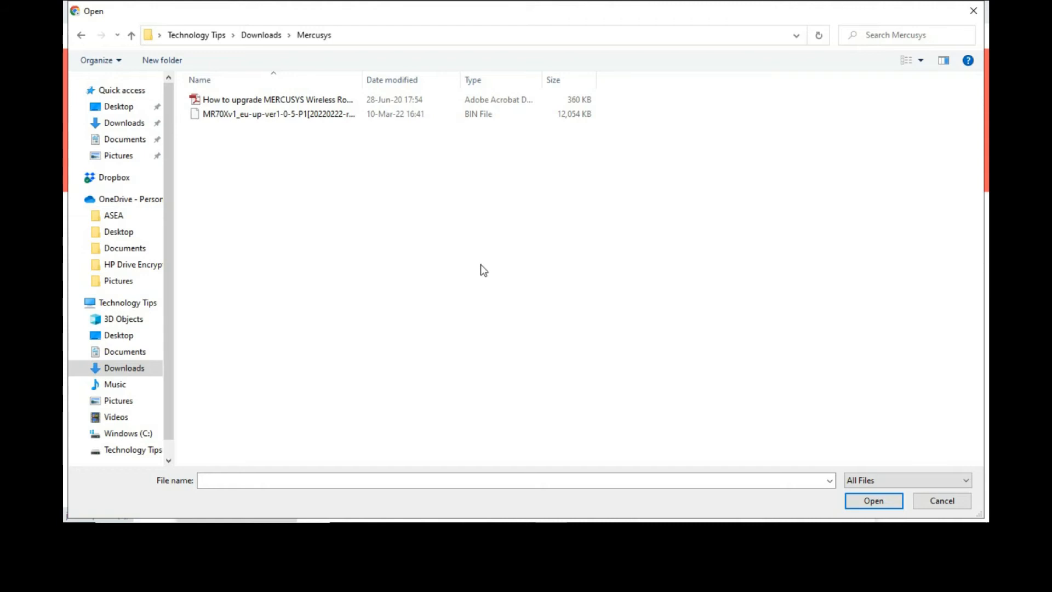
click(275, 114)
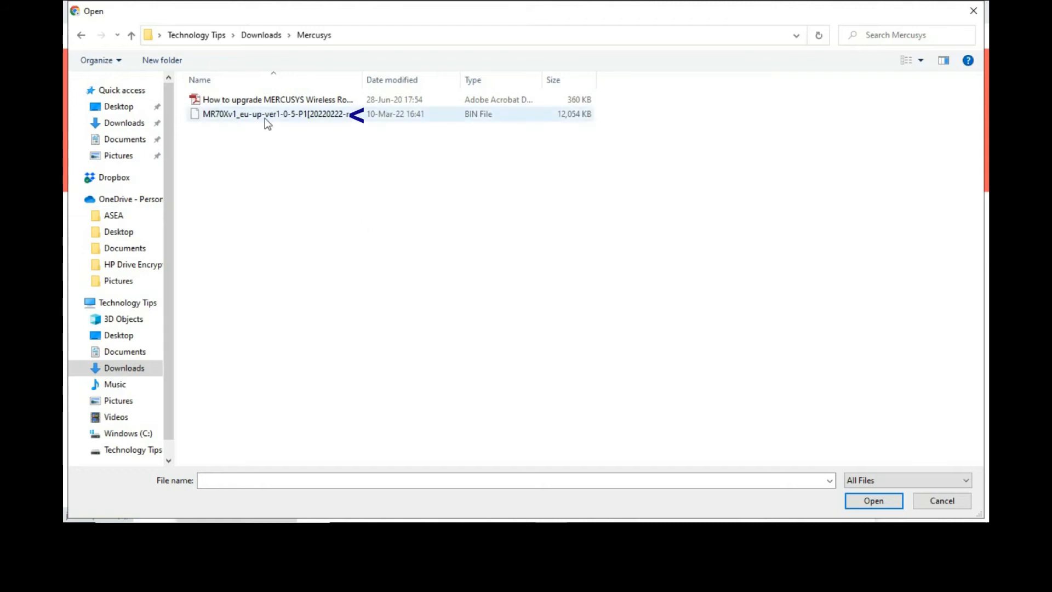
click(275, 114)
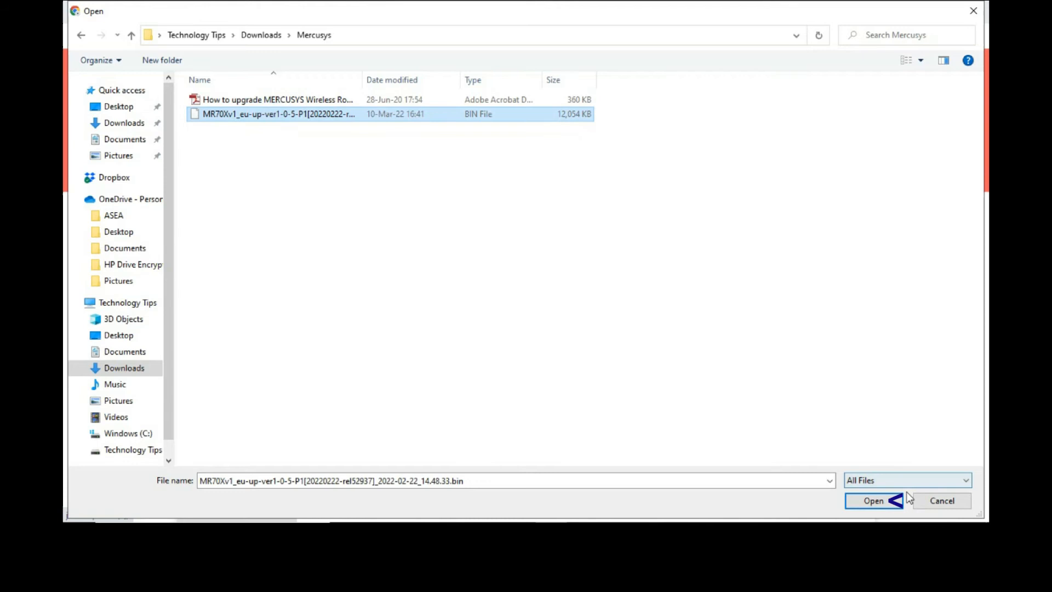
click(874, 500)
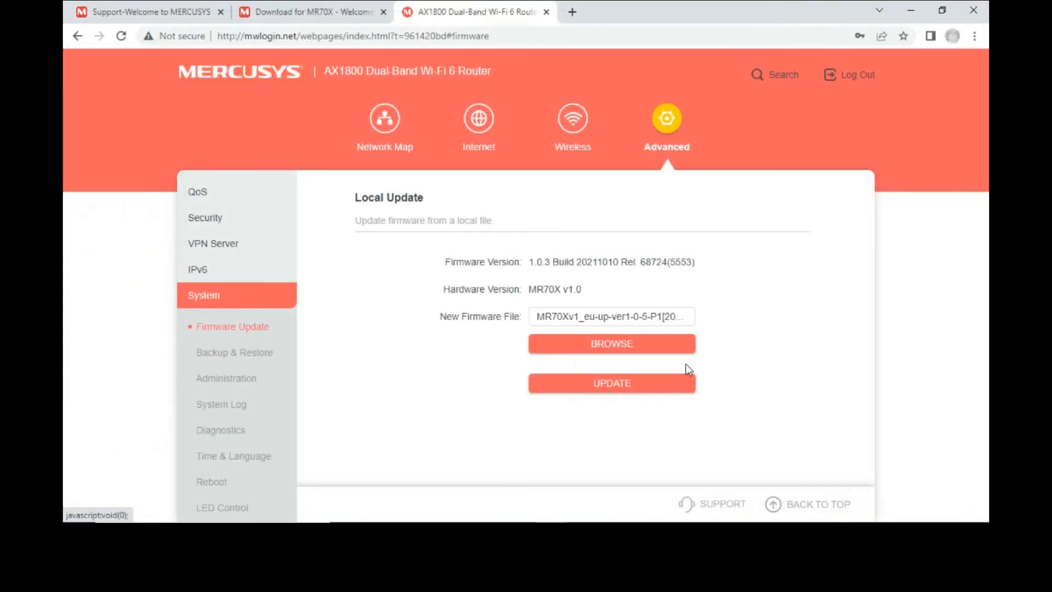
mouse_move(623, 431)
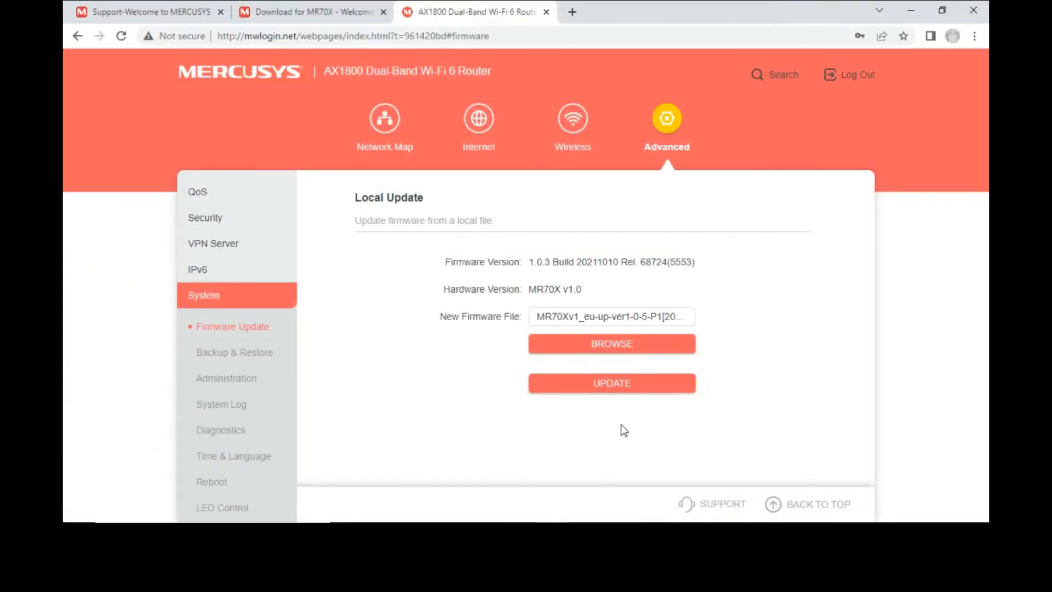
- Start the firmware update and confirm it in the popup, letting the router reboot
click(610, 382)
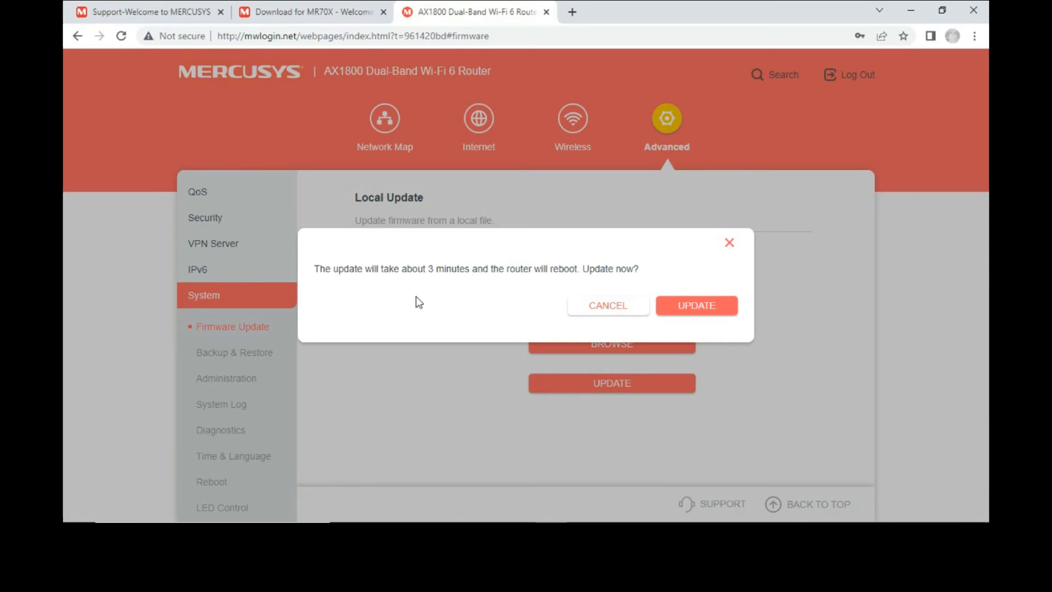
mouse_move(410, 297)
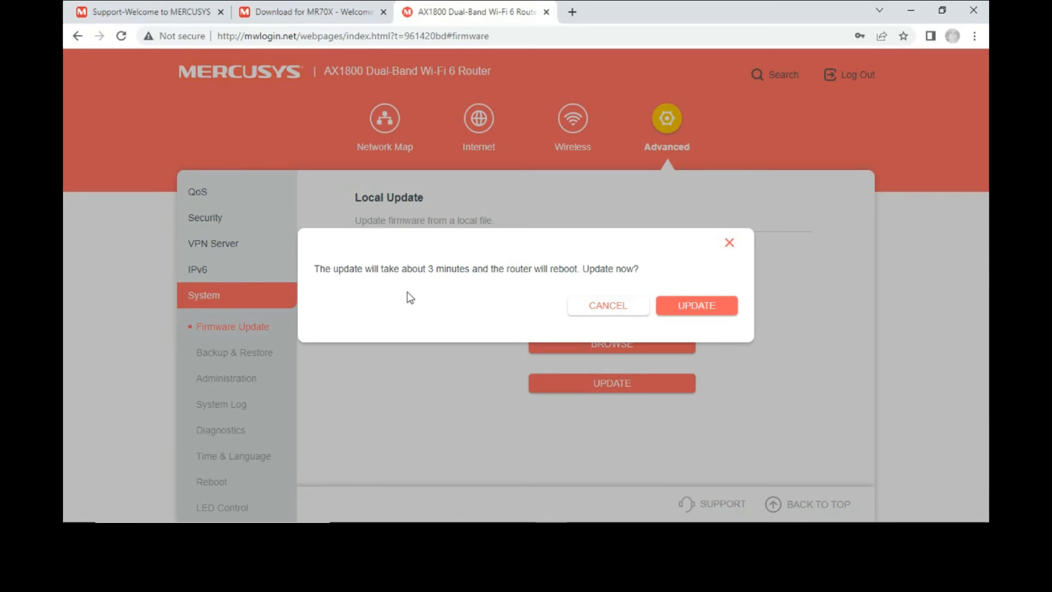
mouse_move(406, 296)
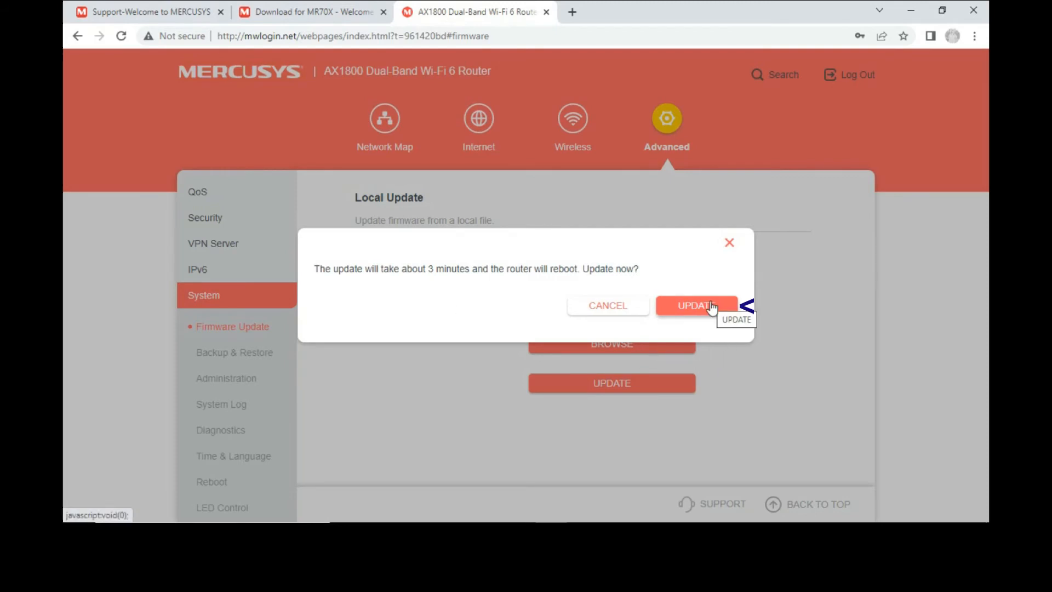
click(696, 306)
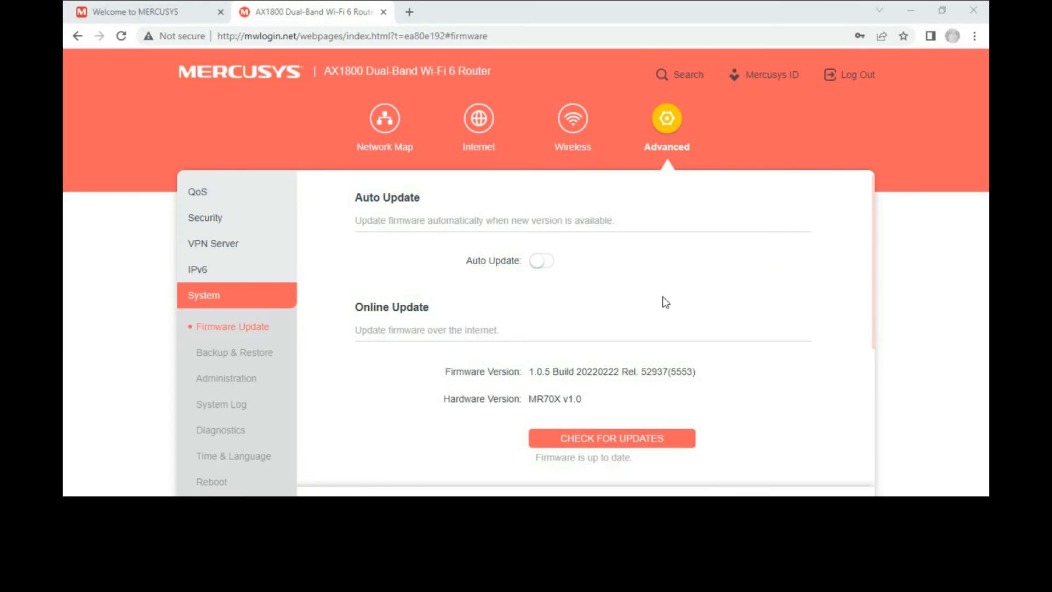
mouse_move(515, 295)
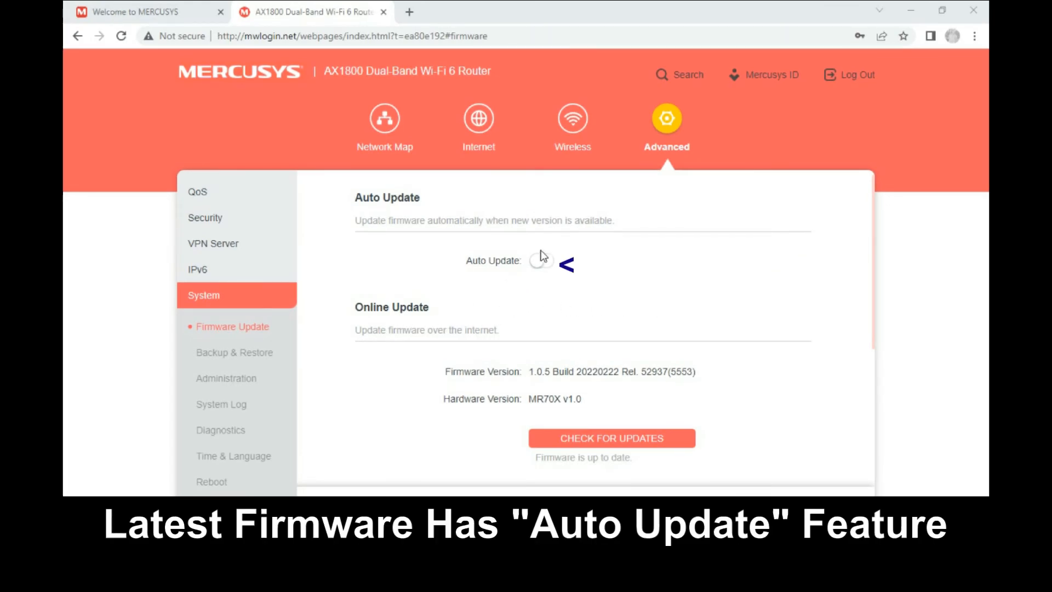
click(541, 260)
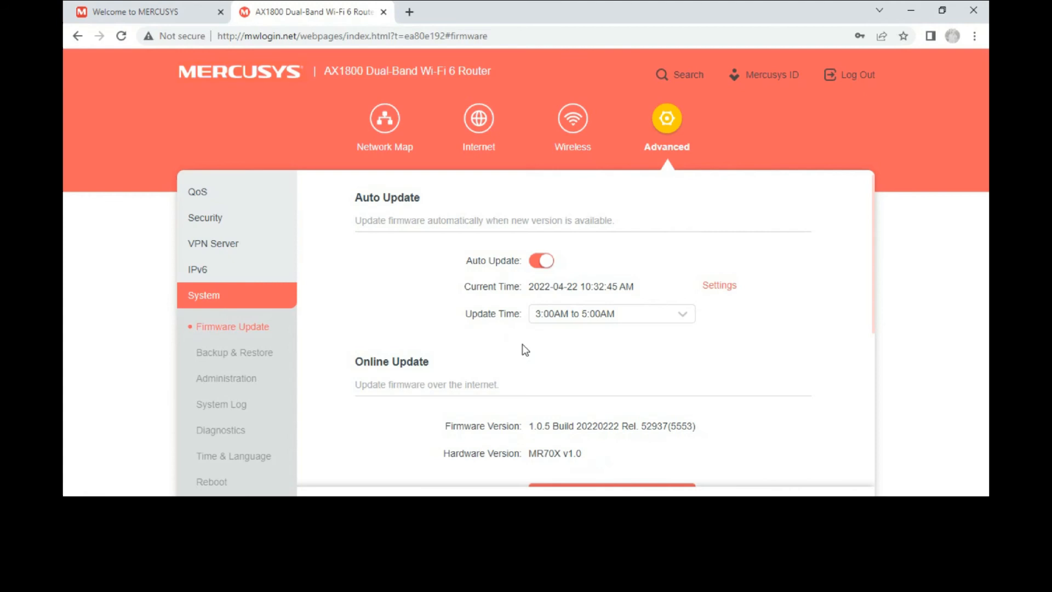
mouse_move(689, 393)
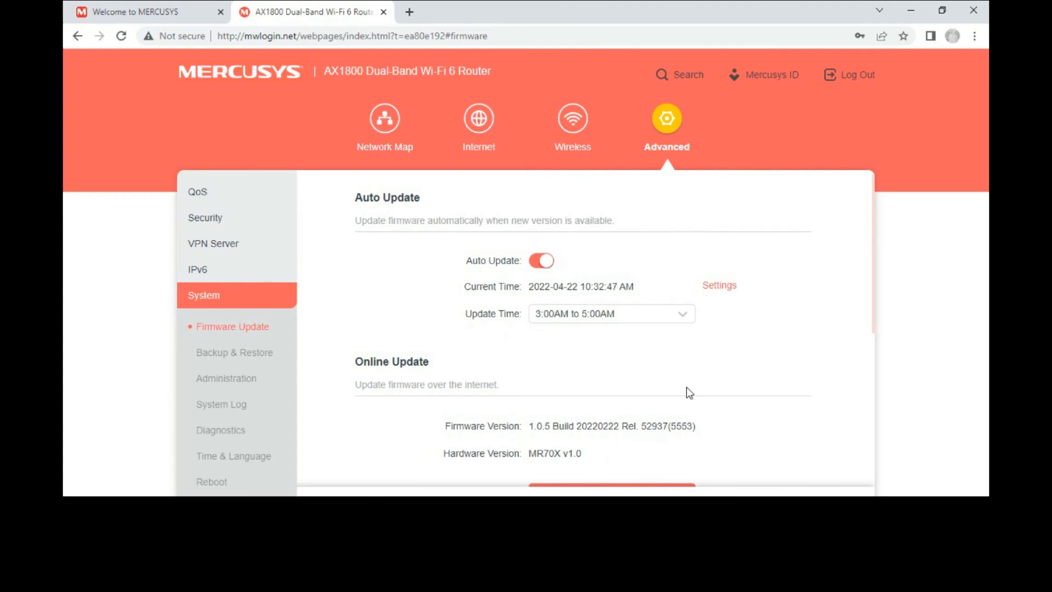
mouse_move(721, 353)
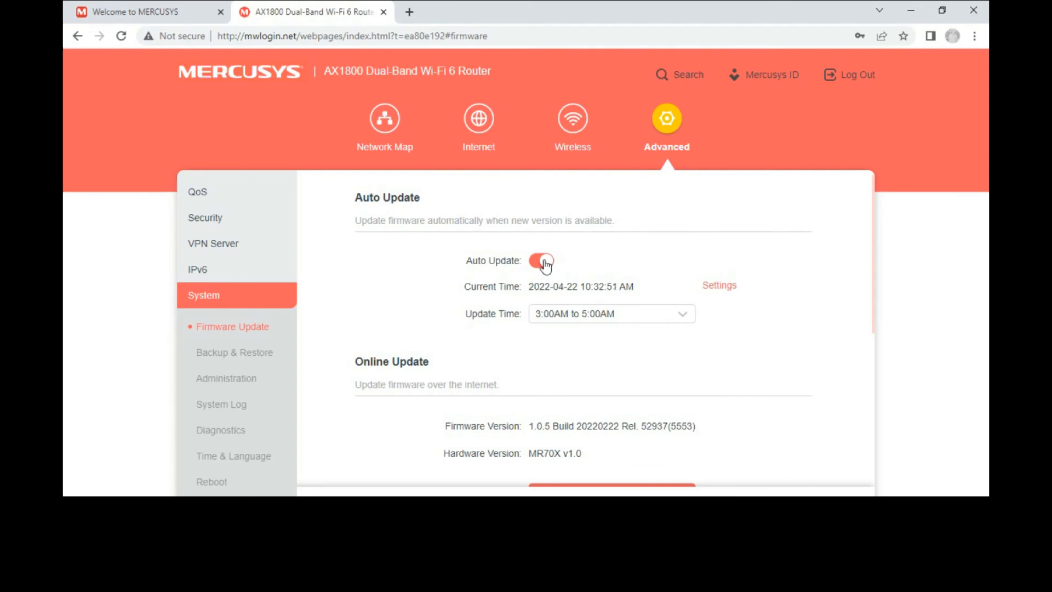
click(542, 260)
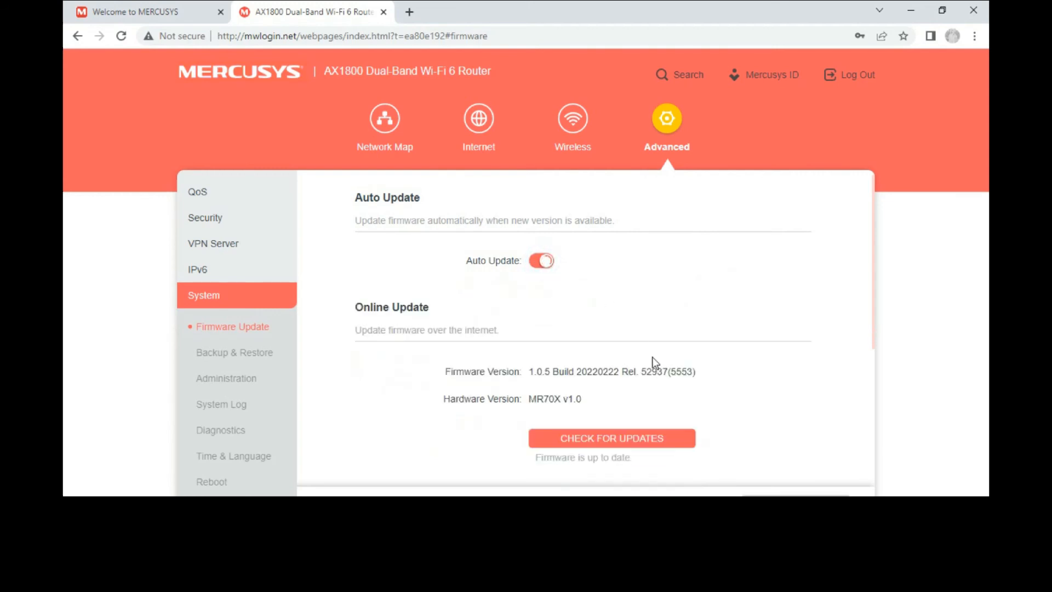
scroll(down, 3)
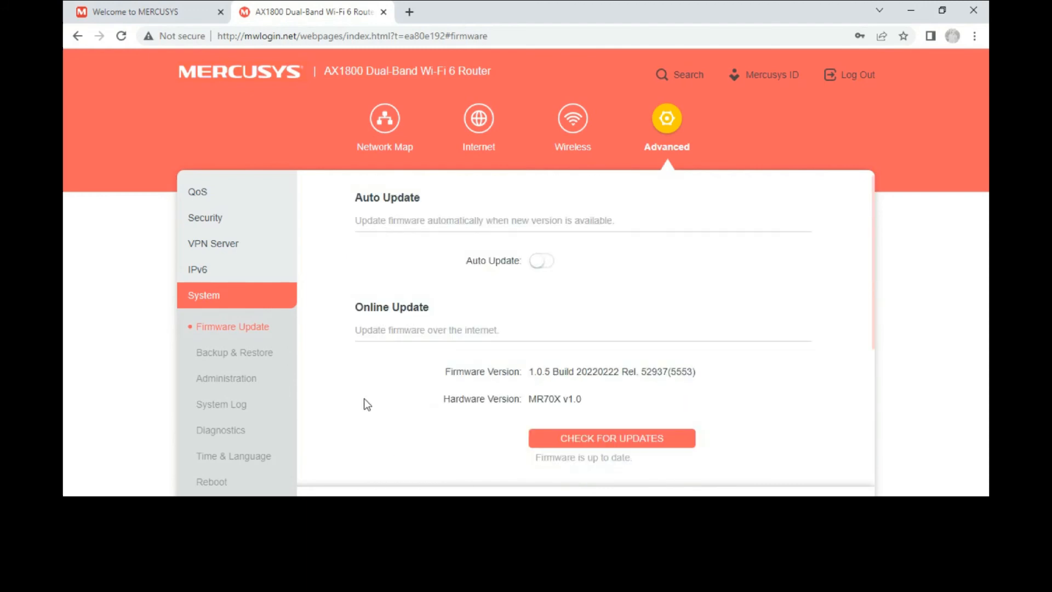
mouse_move(289, 378)
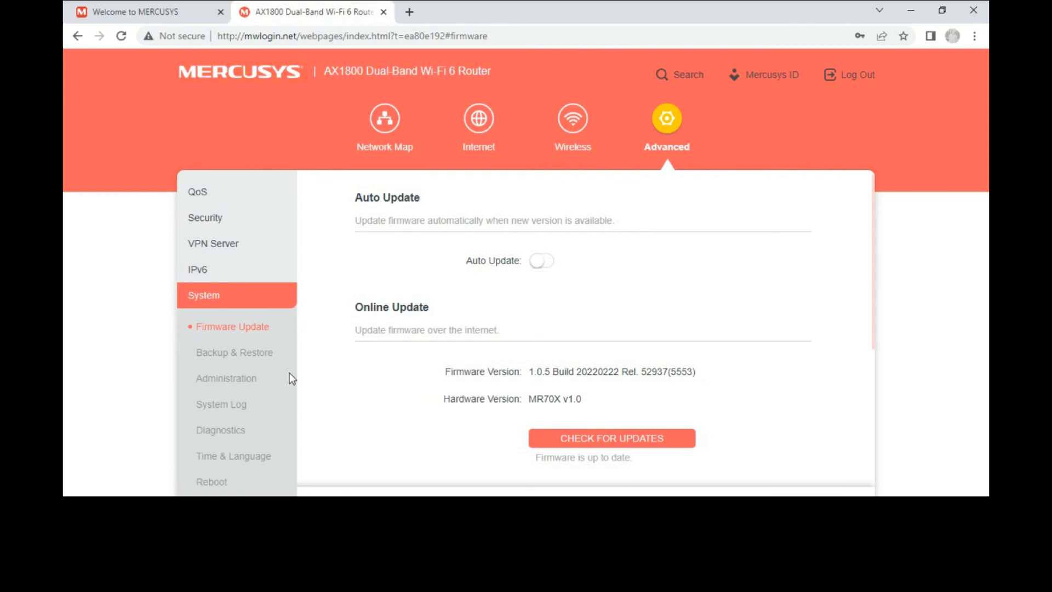
- Open System > Backup & Restore and scroll to Factory Default Restore
scroll(down, 3)
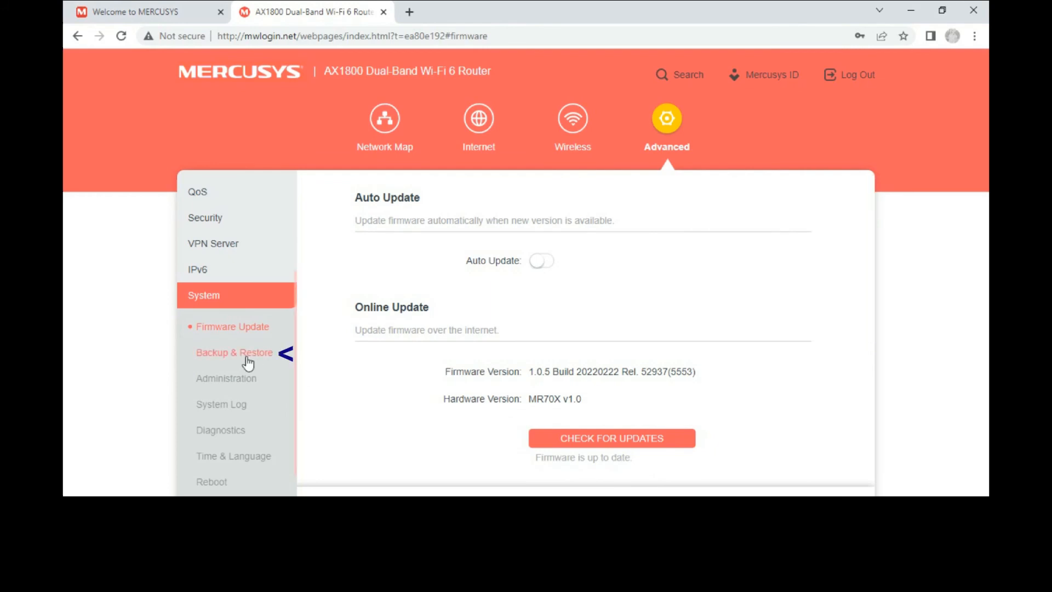
click(234, 353)
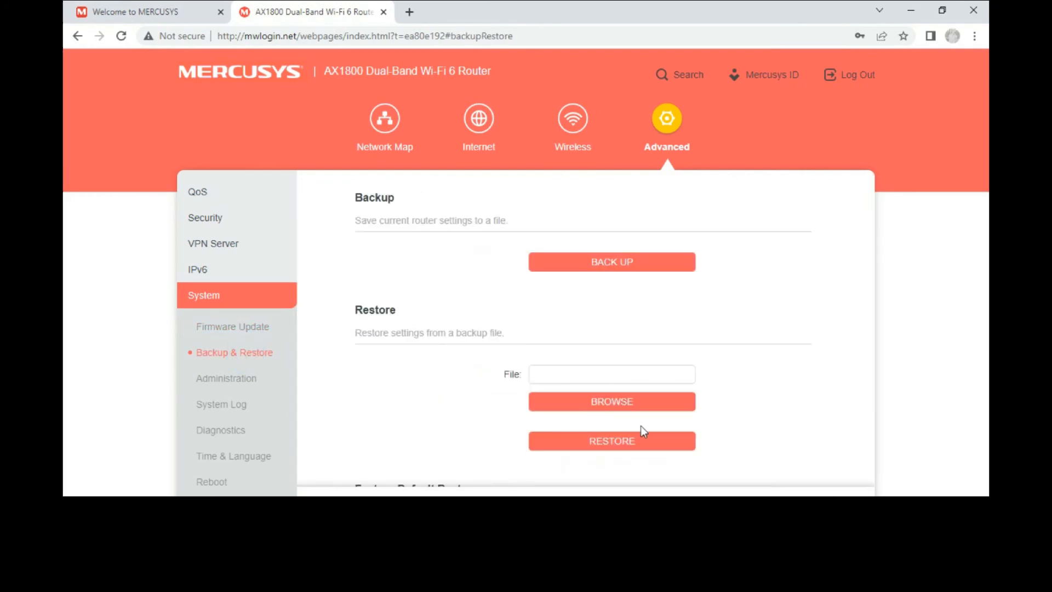
scroll(down, 3)
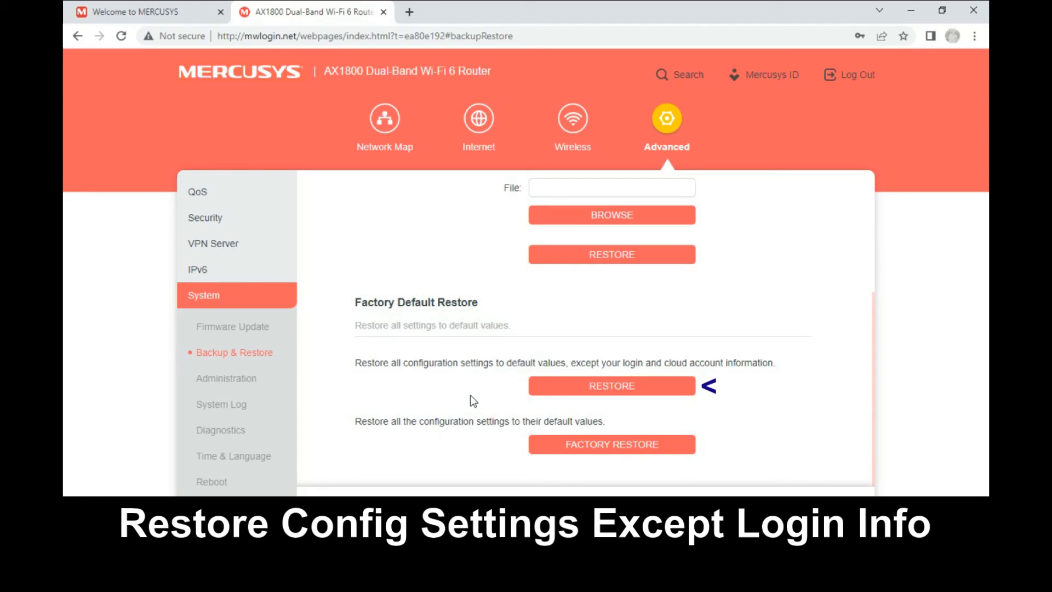
mouse_move(465, 464)
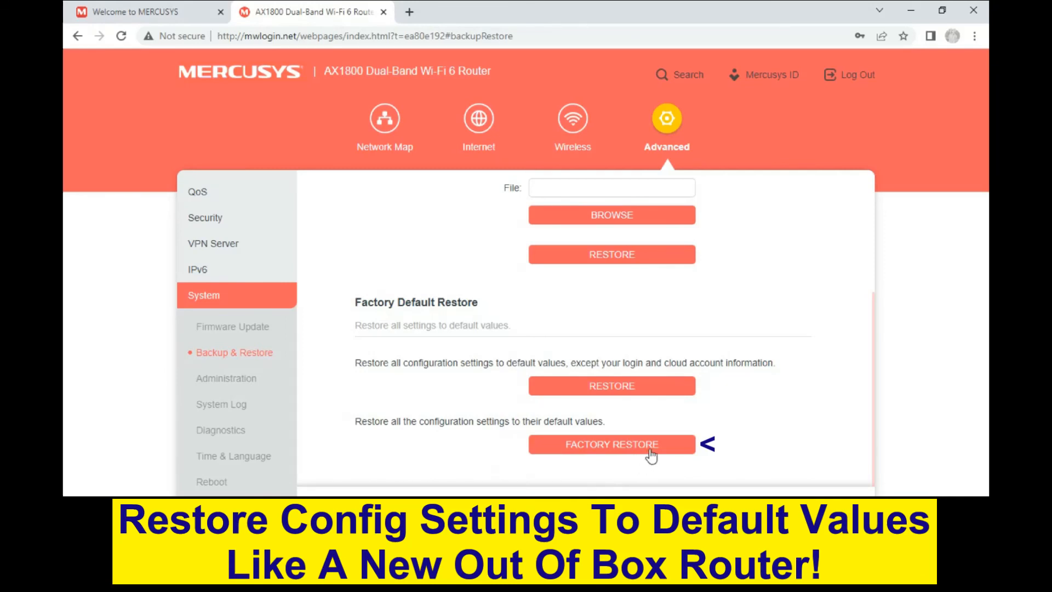
mouse_move(813, 437)
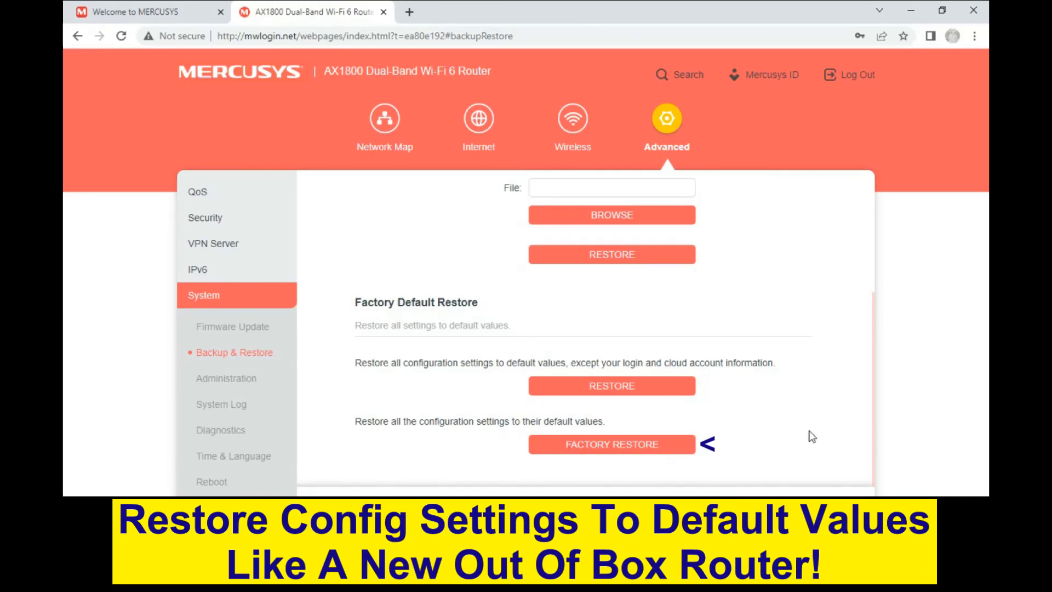
mouse_move(678, 449)
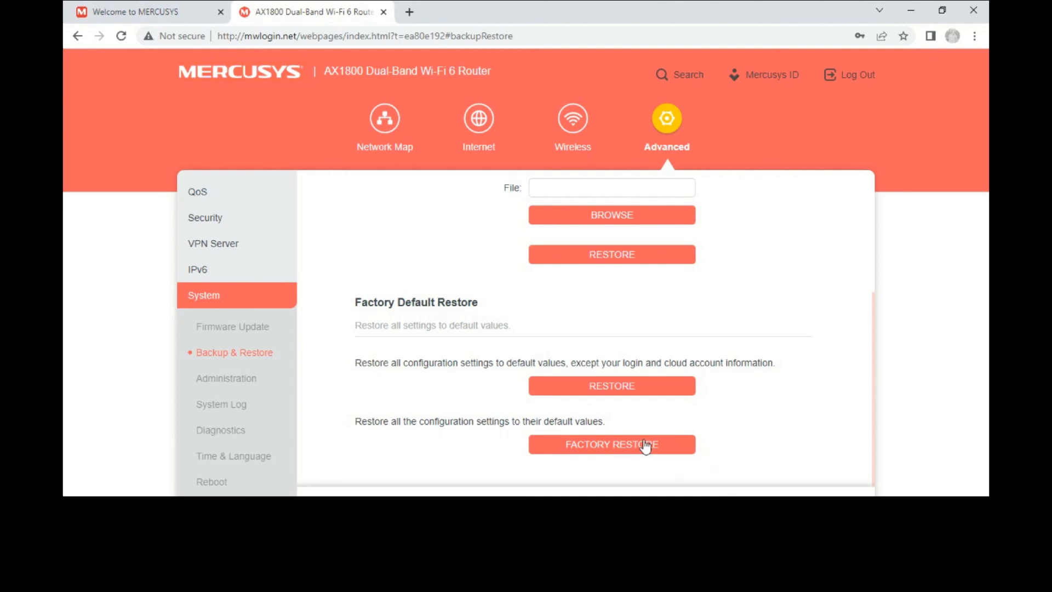
mouse_move(826, 420)
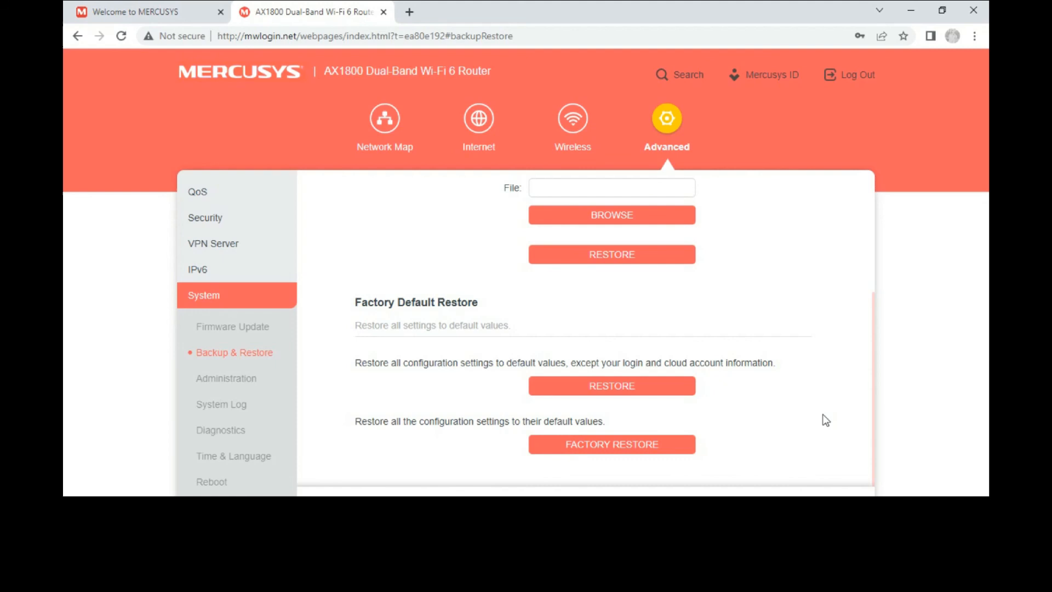
mouse_move(805, 421)
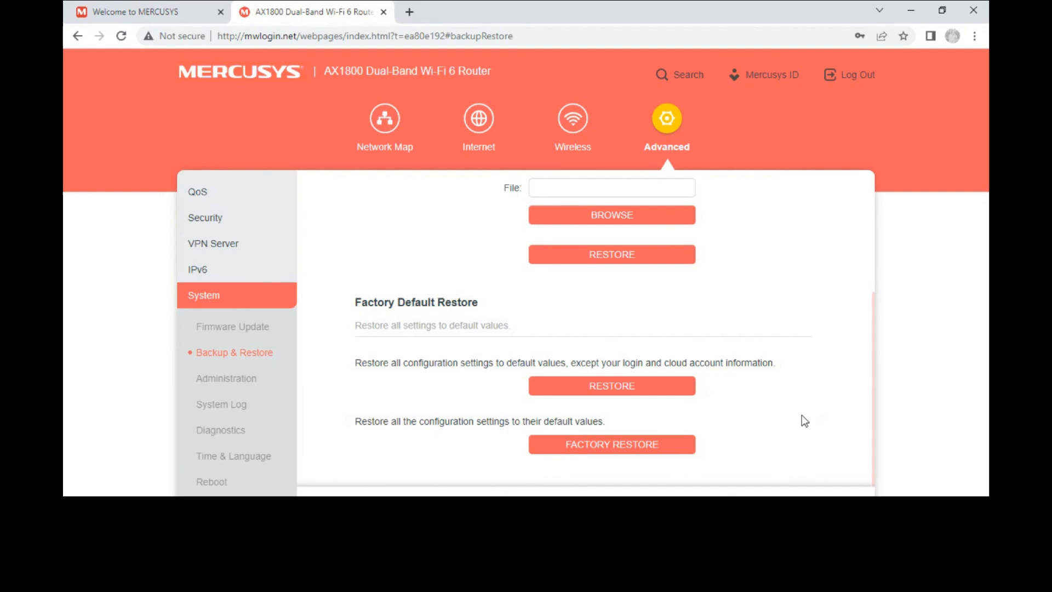